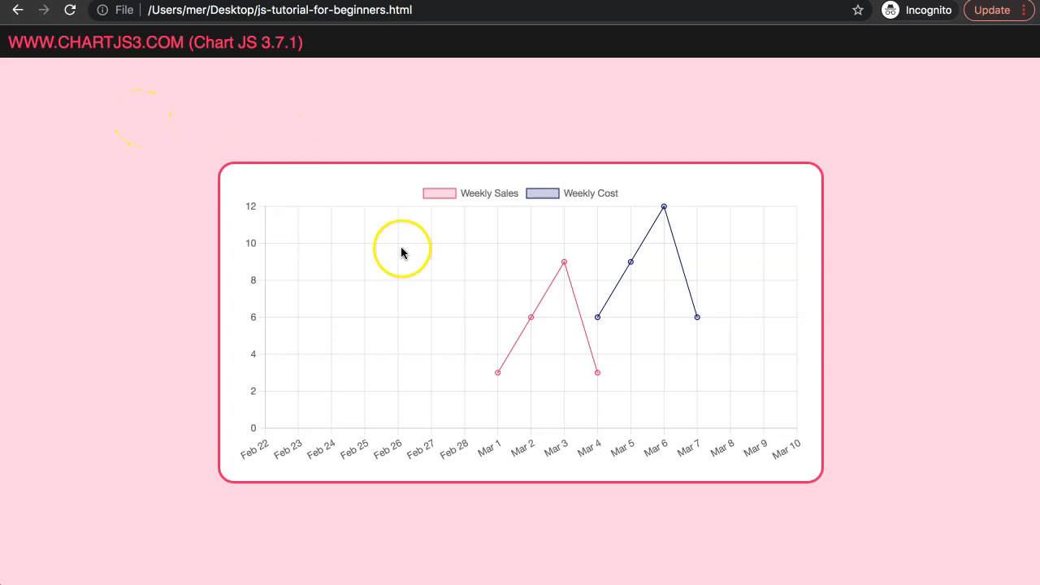
mouse_move(460, 380)
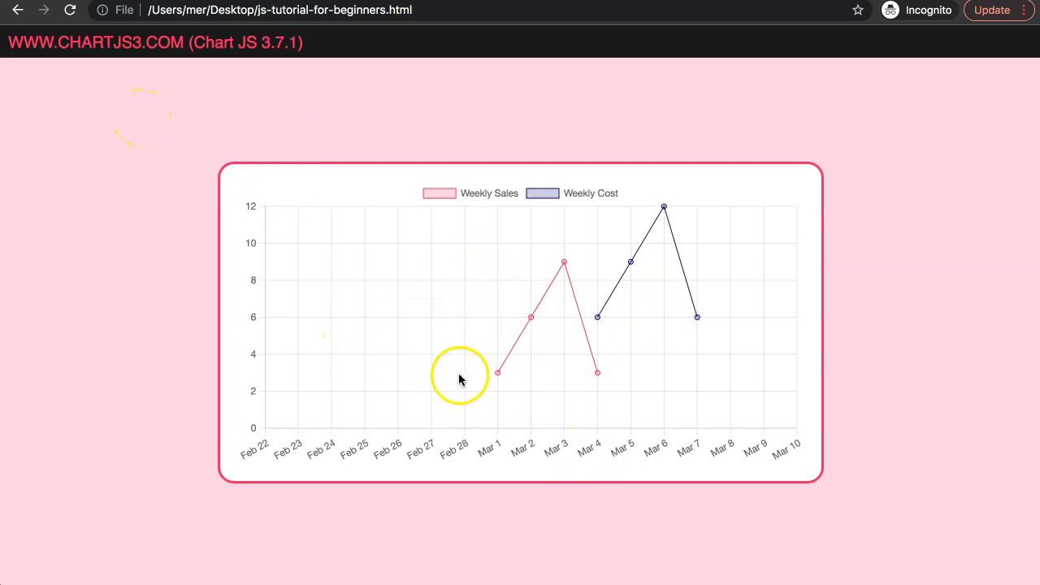
mouse_move(651, 373)
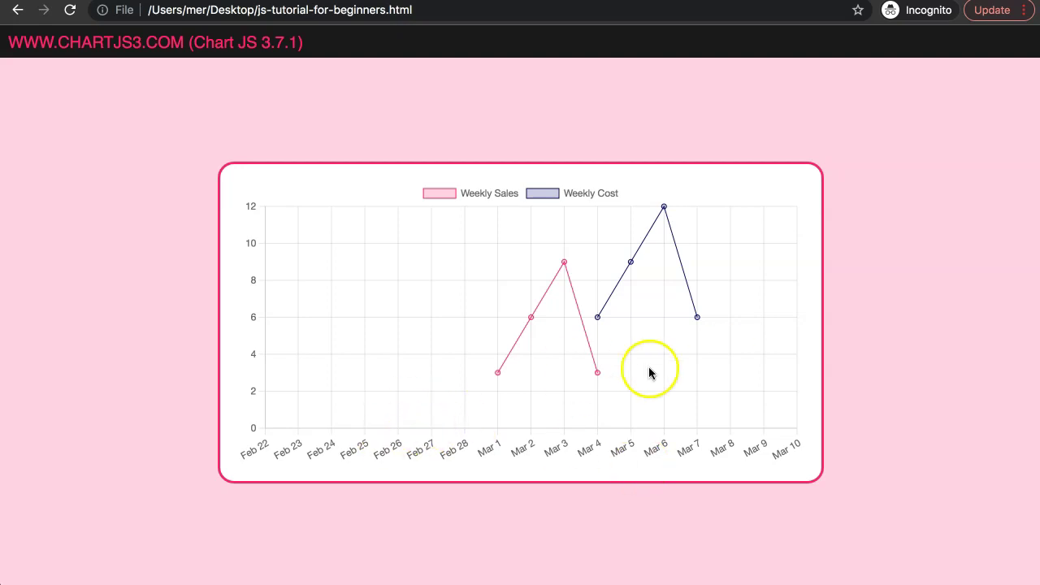
mouse_move(611, 390)
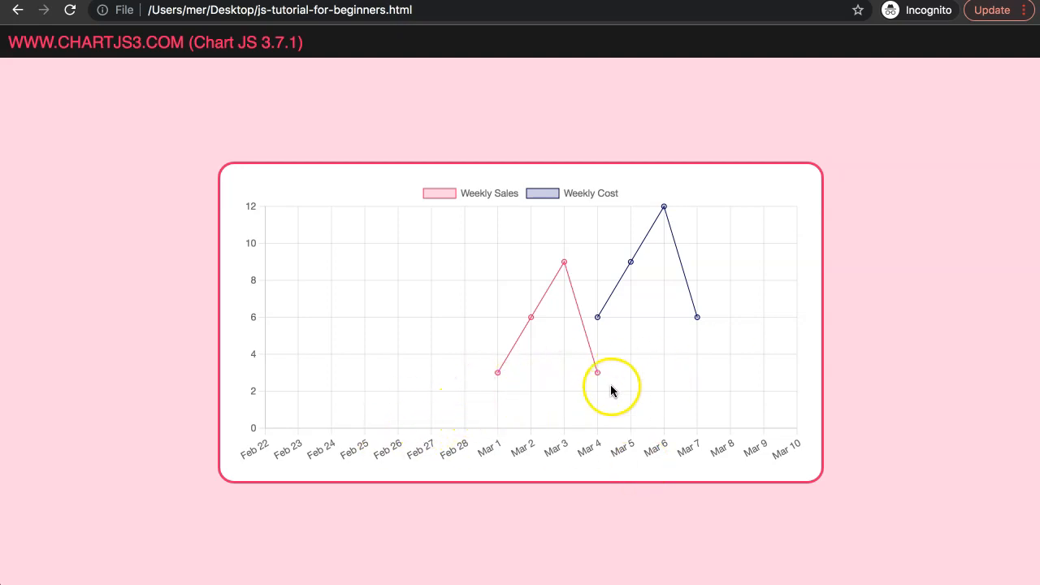
mouse_move(603, 371)
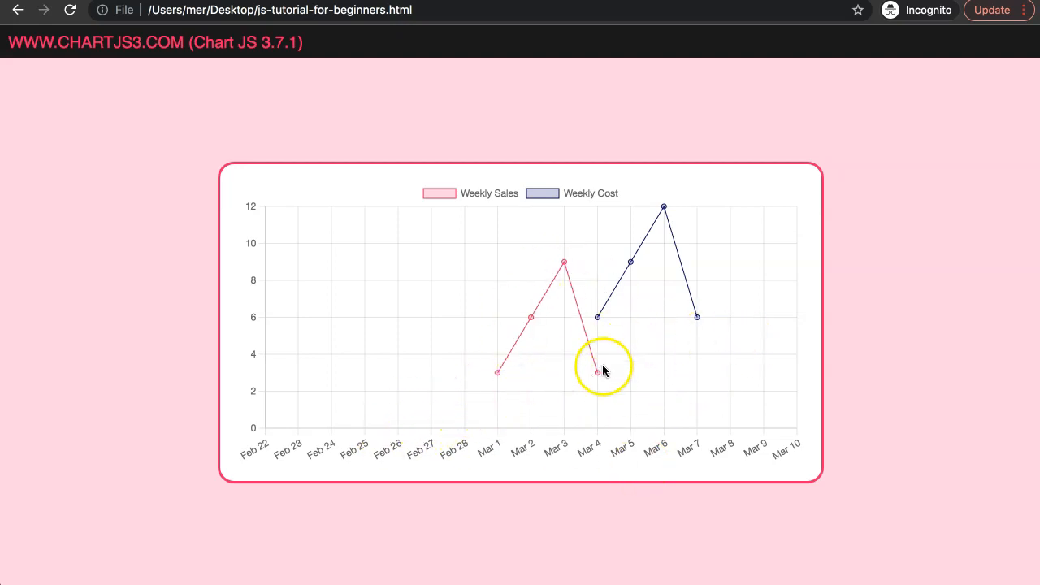
mouse_move(489, 382)
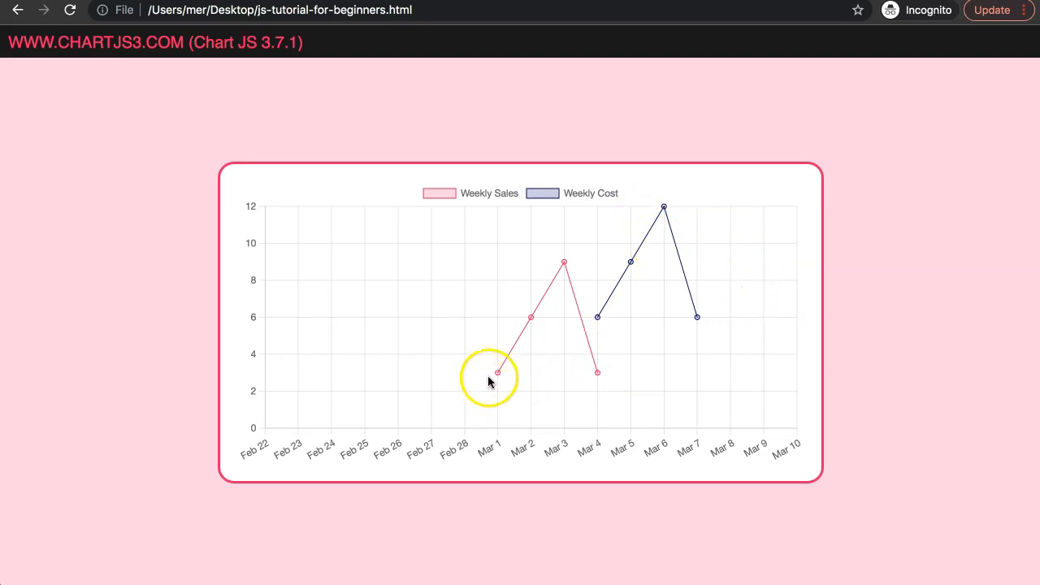
mouse_move(691, 328)
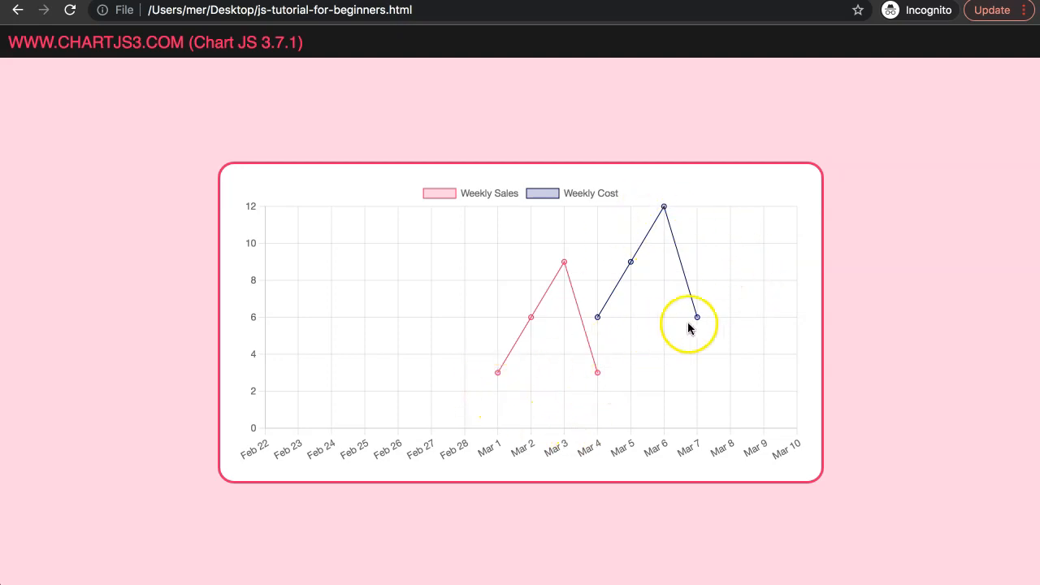
mouse_move(459, 455)
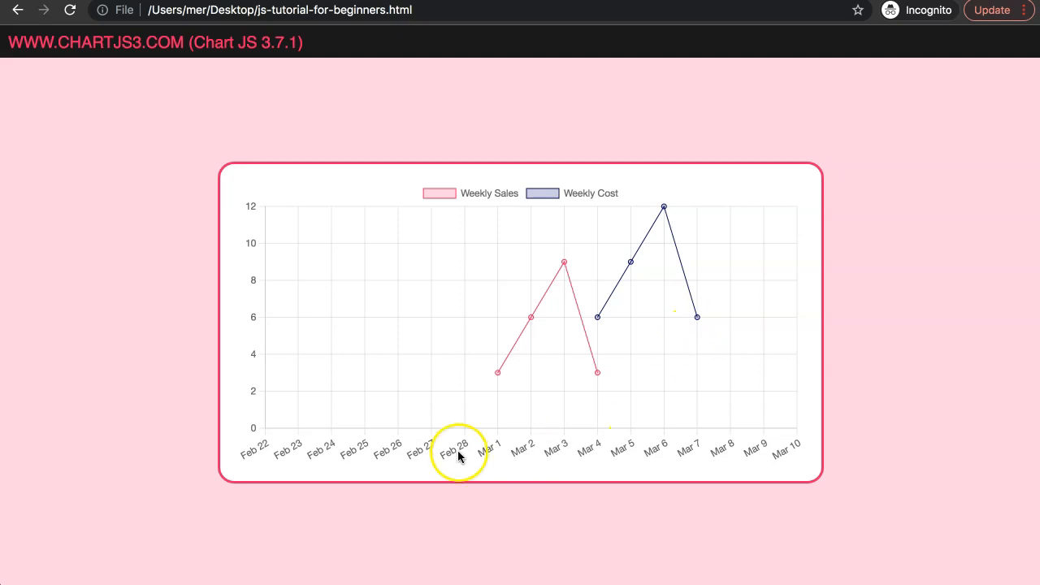
mouse_move(756, 364)
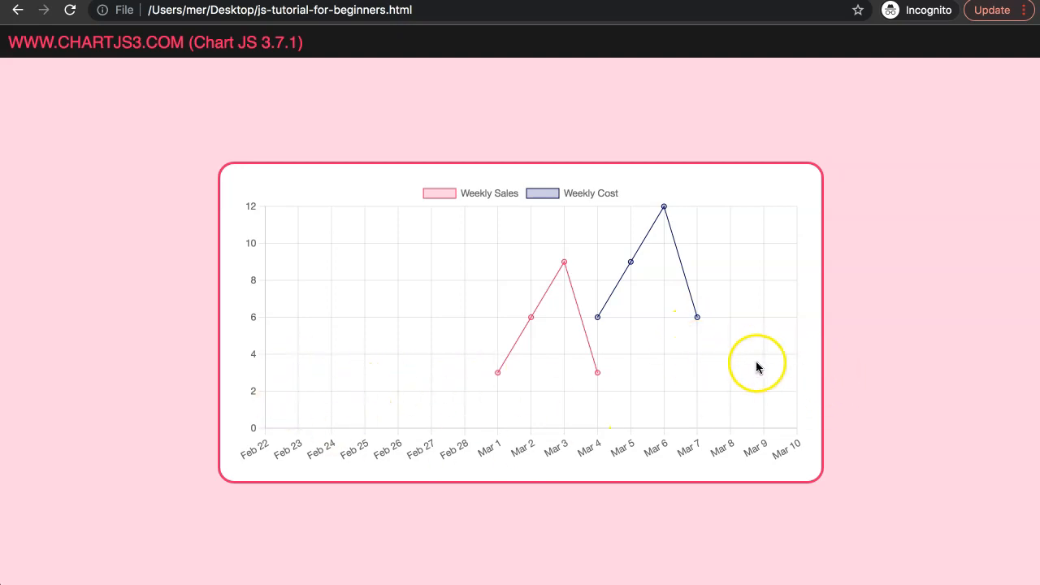
mouse_move(185, 302)
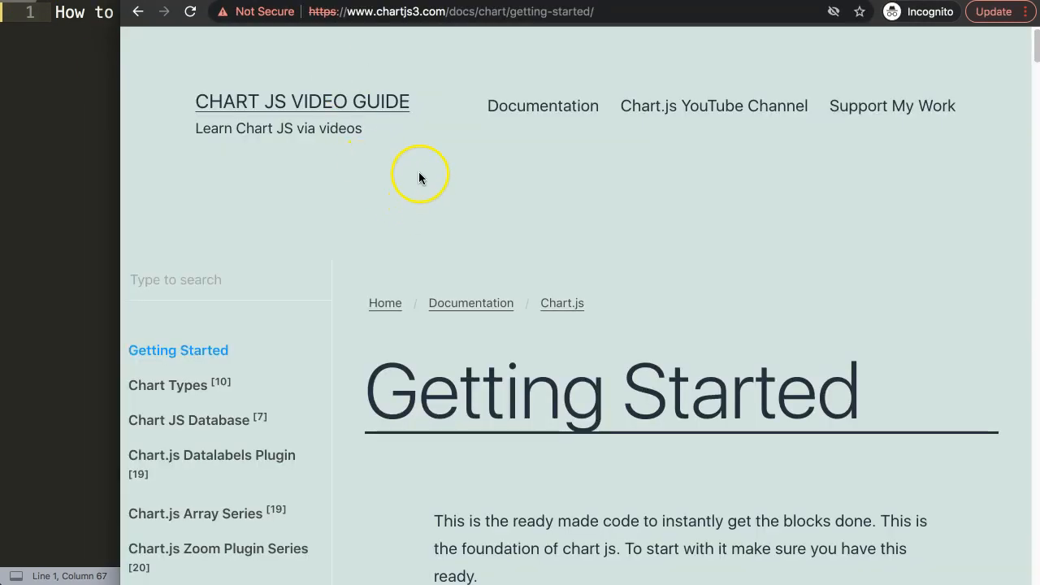
mouse_move(421, 11)
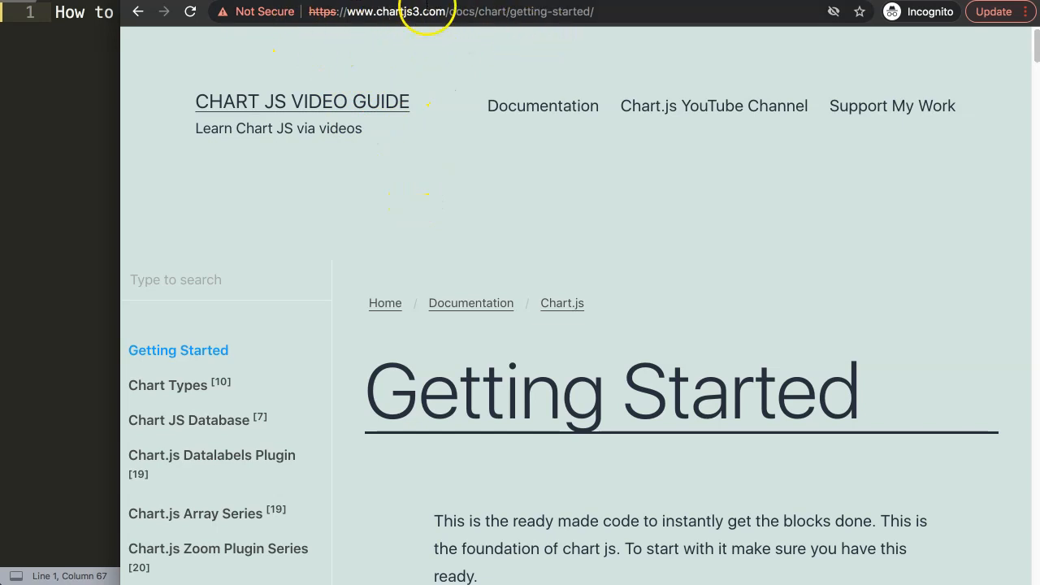
mouse_move(470, 192)
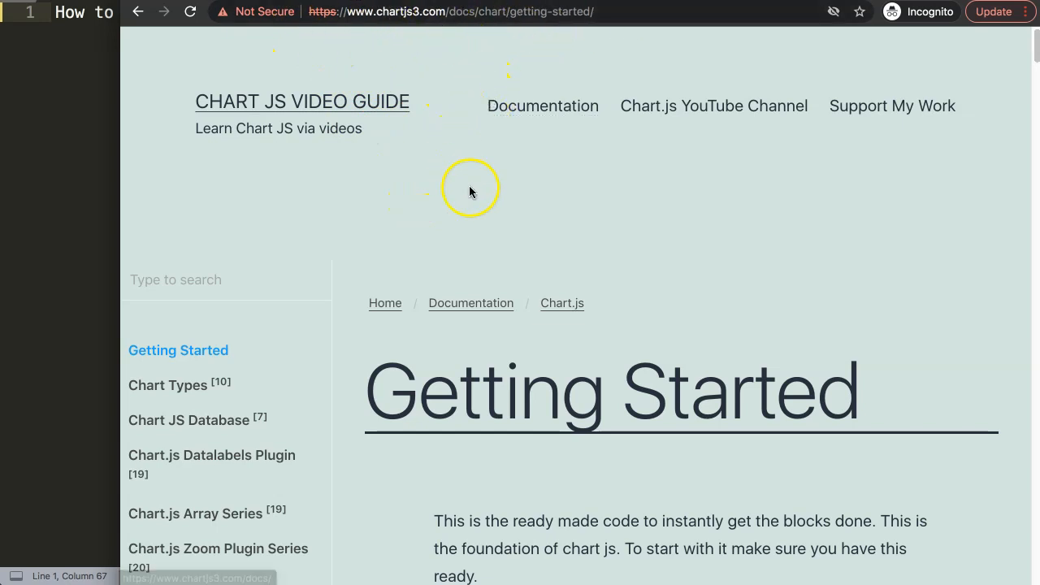
Scroll the Getting Started docs to the boilerplate code block and copy it
scroll("down", 3)
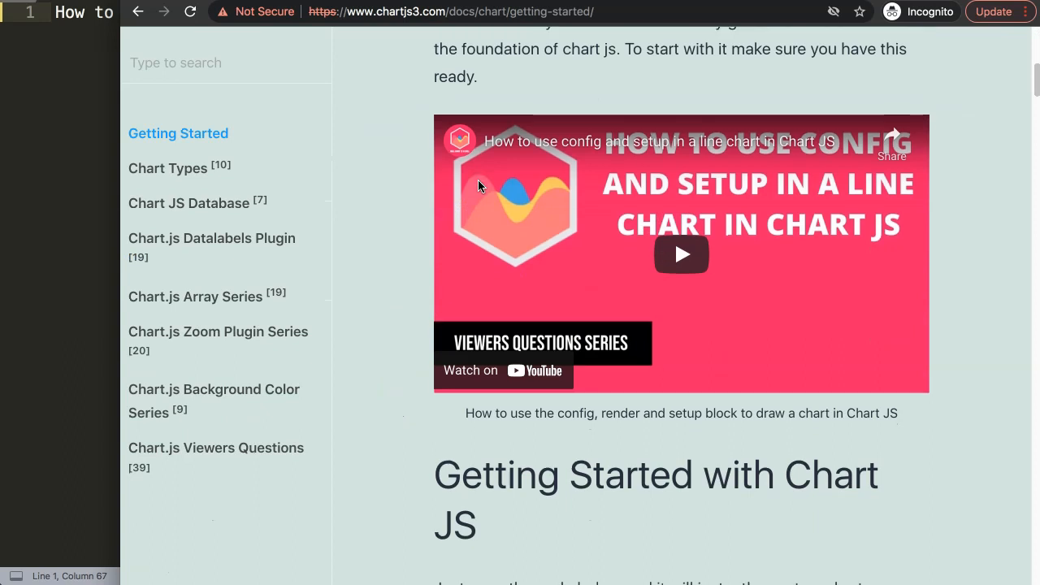
scroll("down", 3)
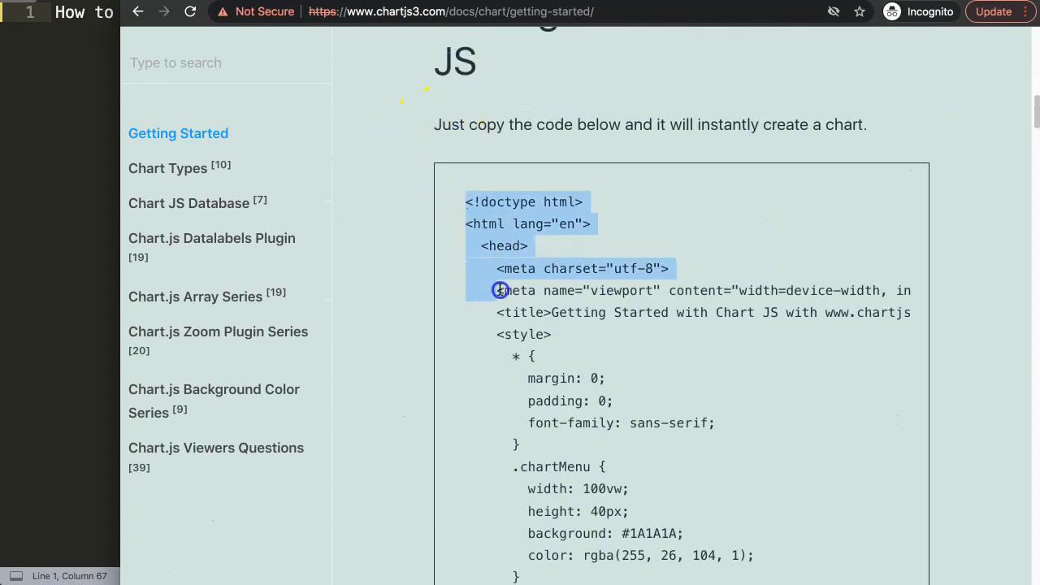
scroll("down", 3)
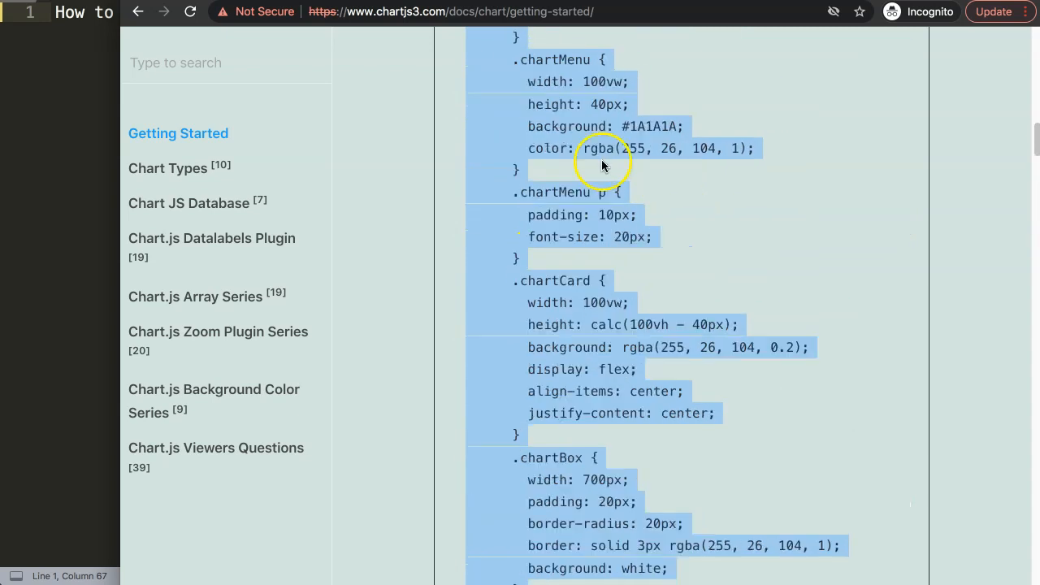
scroll("up", 3)
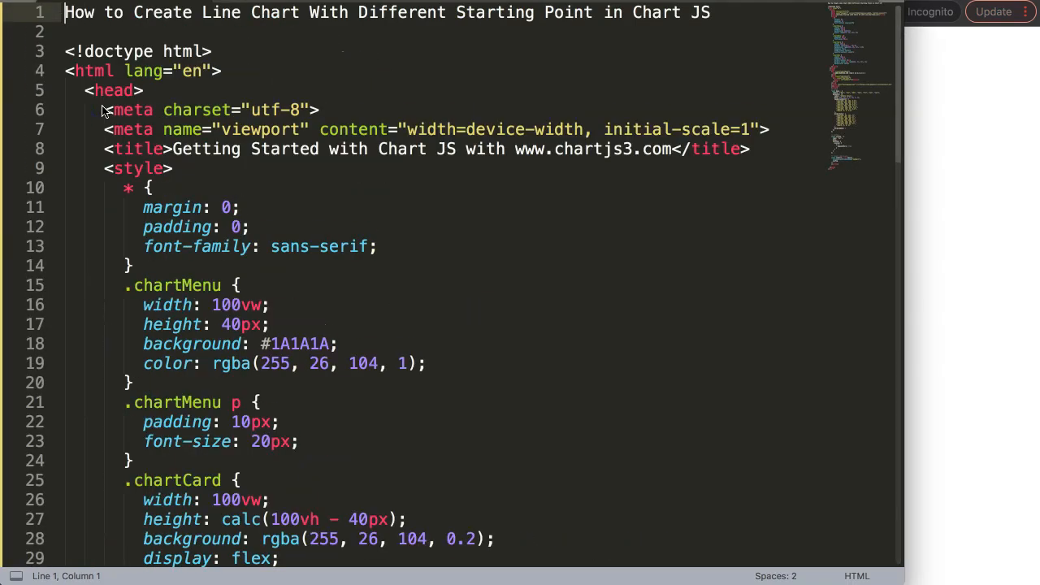
Cut the title line 'How to Create Line Chart With Different Starting Point in Chart JS'
key("ctrl+x")
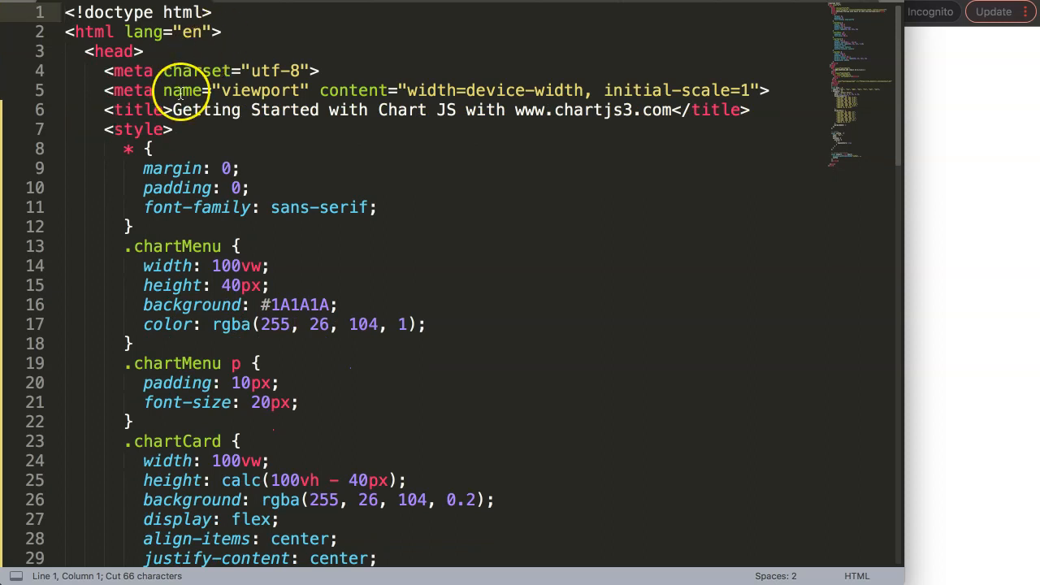
type("How to Create Line Chart With Different Starting Point in Chart JS")
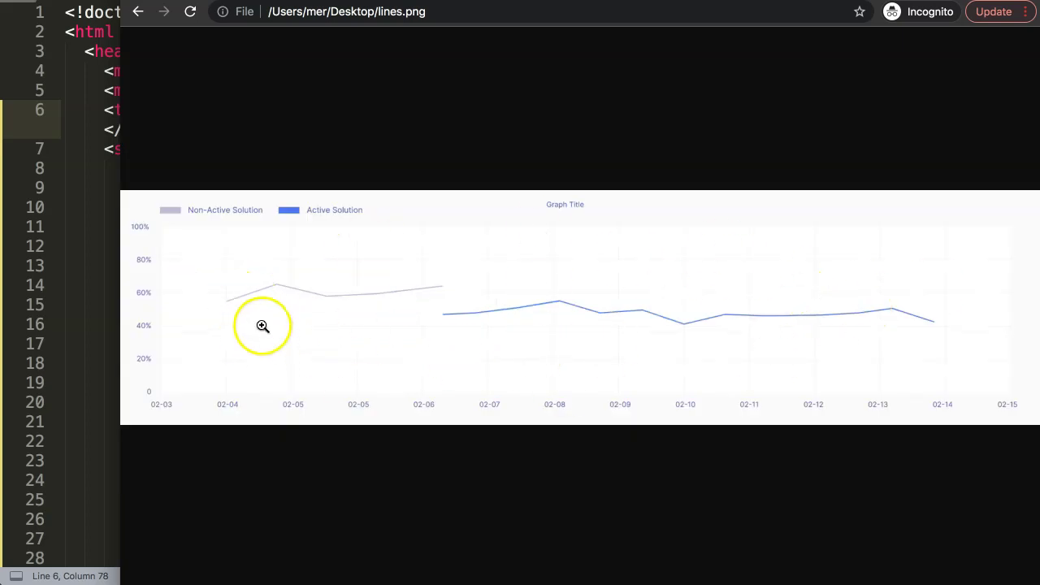
Zoom into the lines.png reference chart to inspect the gap between the two series
left_click(264, 325)
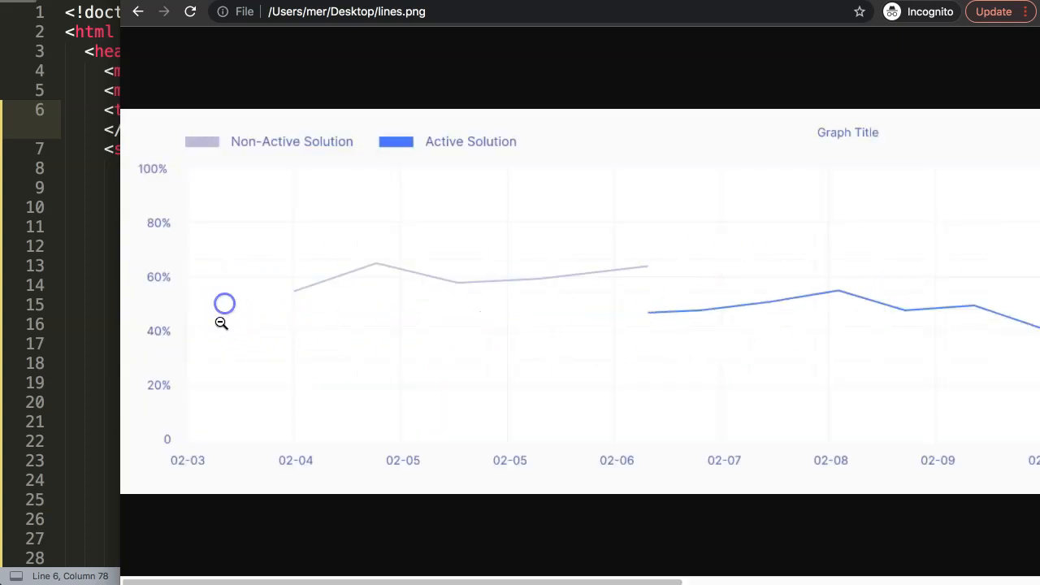
mouse_move(288, 294)
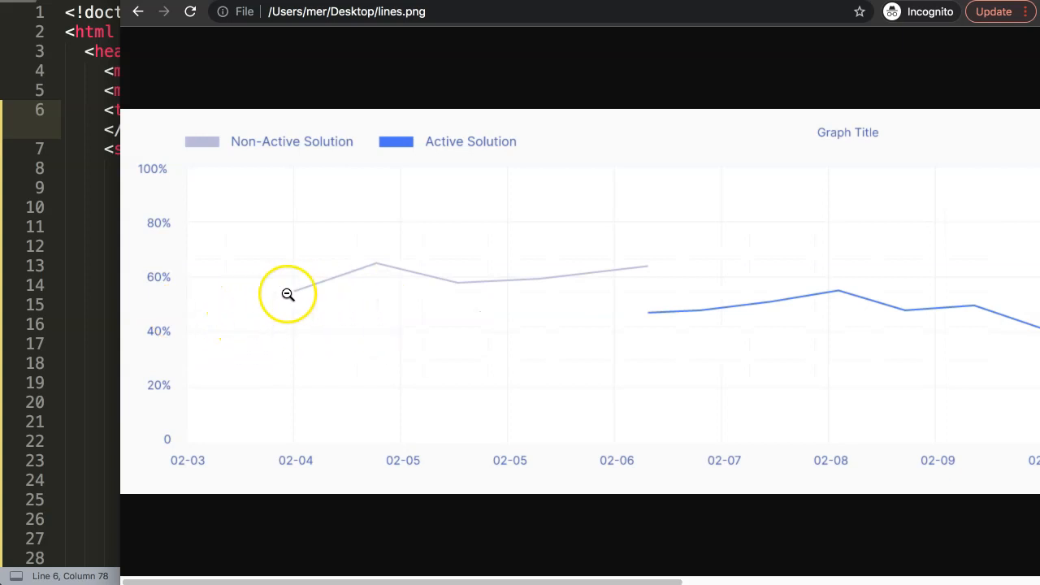
mouse_move(294, 293)
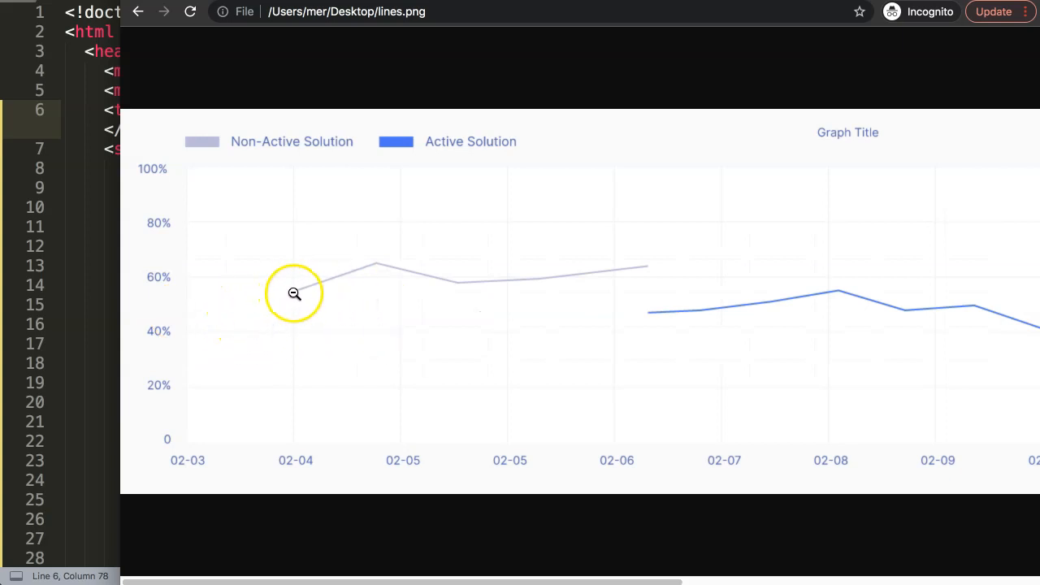
mouse_move(670, 269)
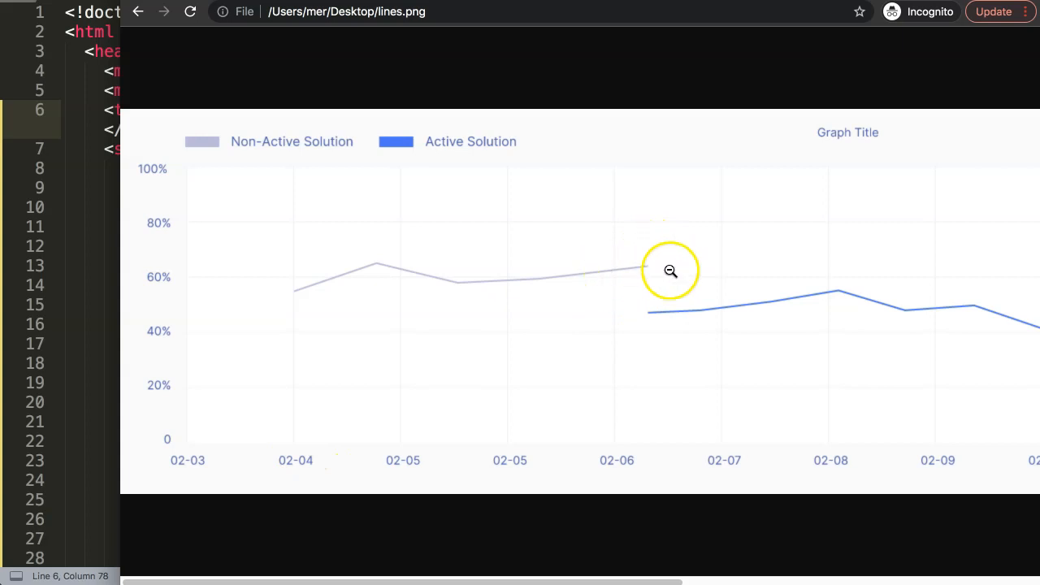
mouse_move(603, 273)
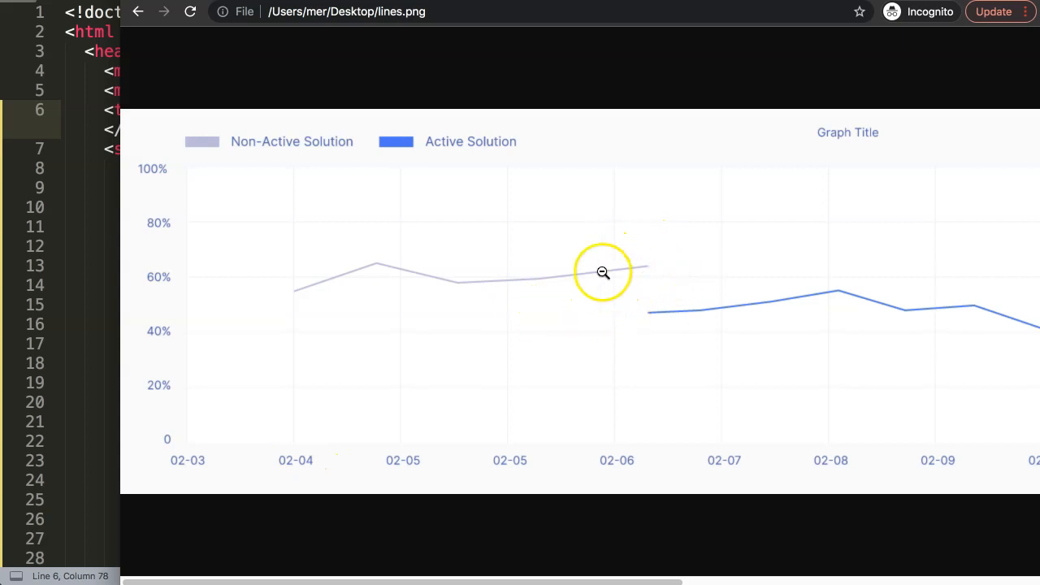
mouse_move(608, 286)
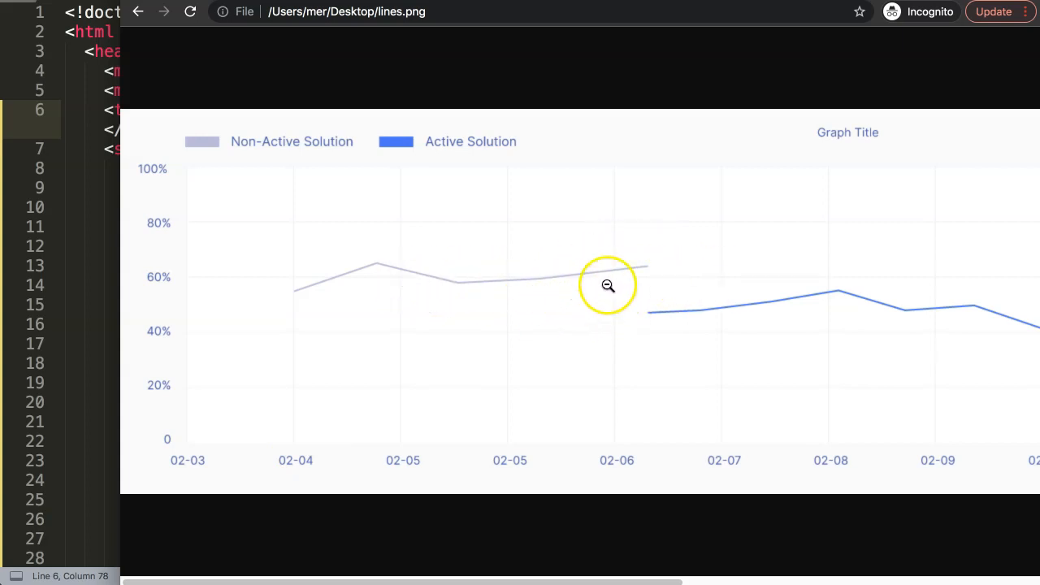
mouse_move(663, 290)
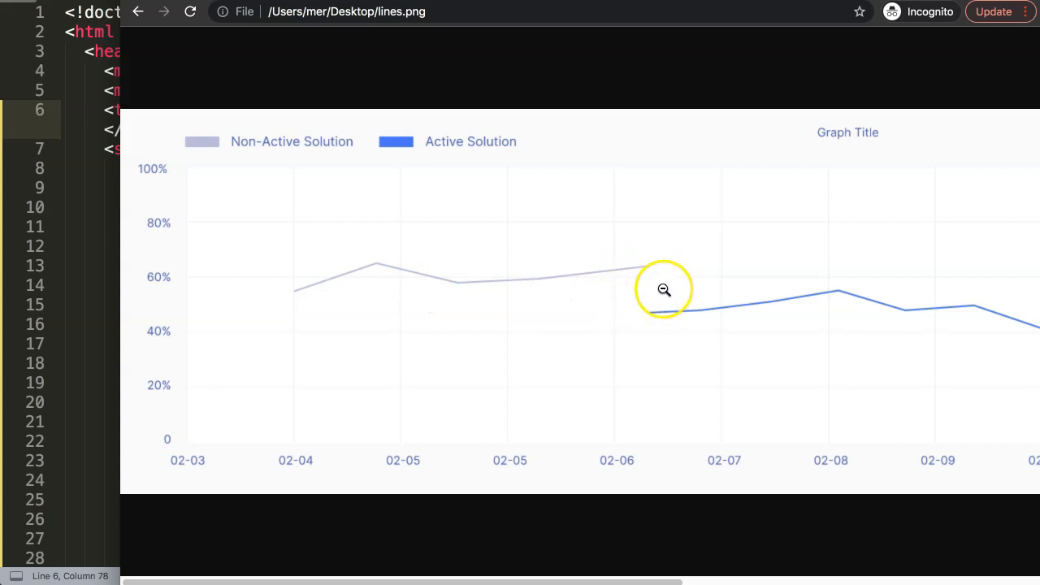
mouse_move(286, 276)
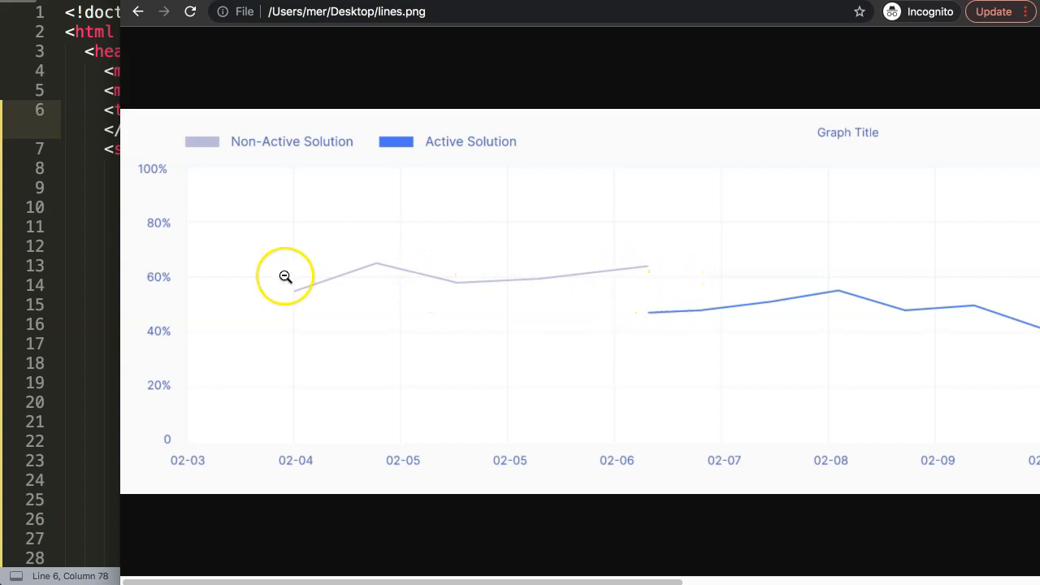
mouse_move(296, 292)
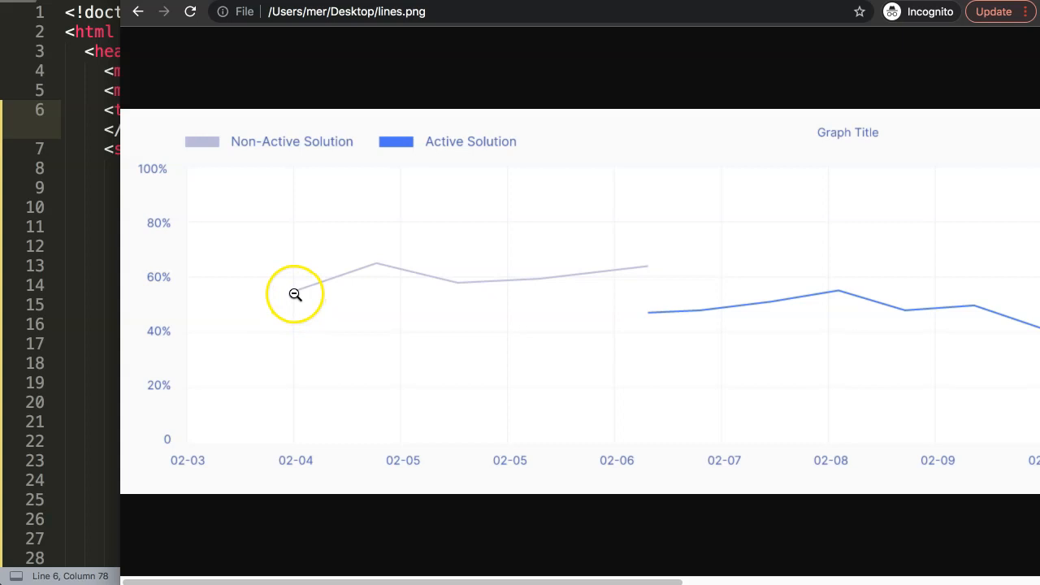
mouse_move(603, 270)
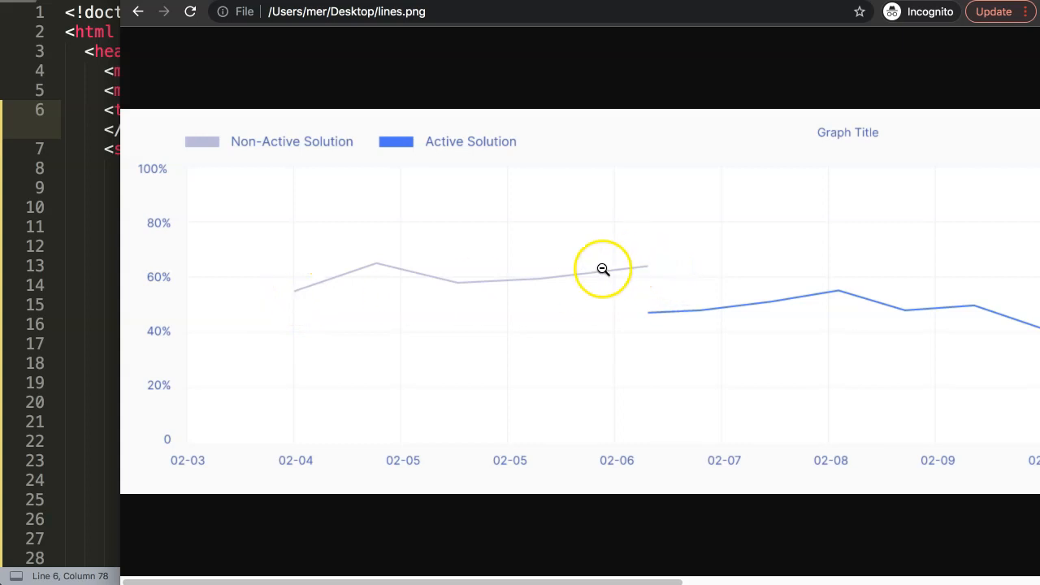
mouse_move(717, 286)
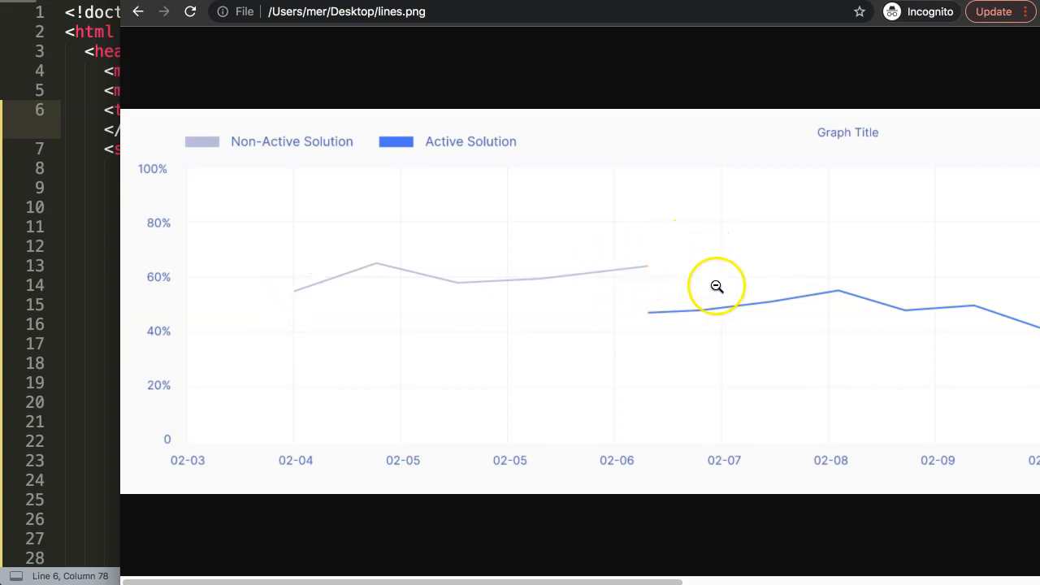
mouse_move(660, 312)
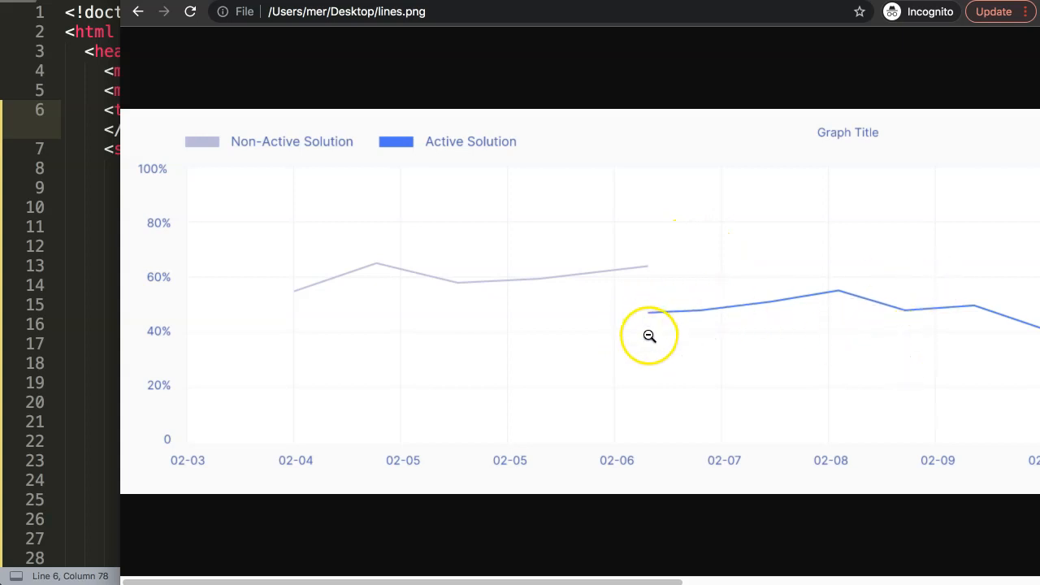
mouse_move(539, 315)
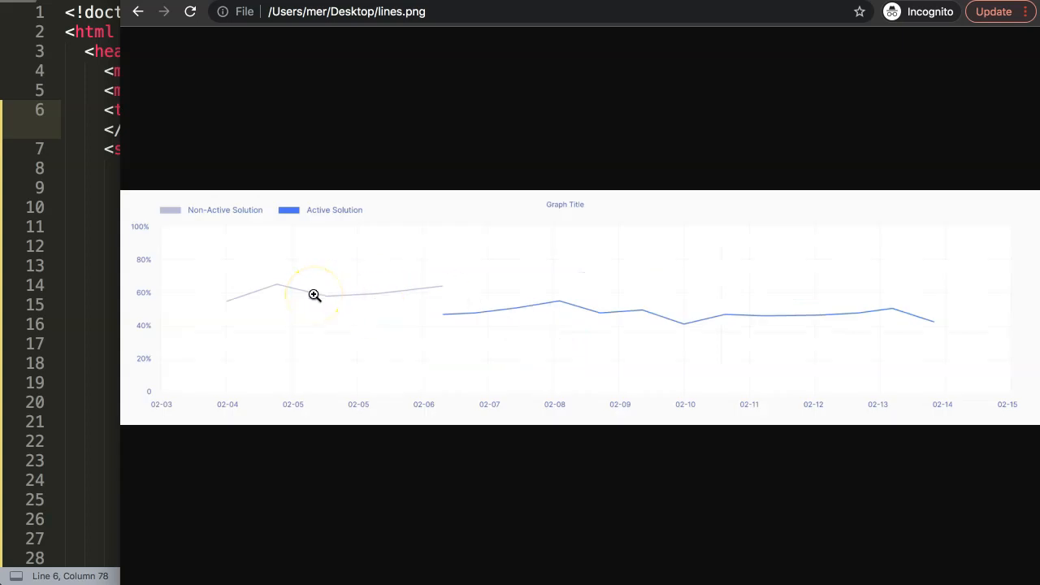
mouse_move(231, 324)
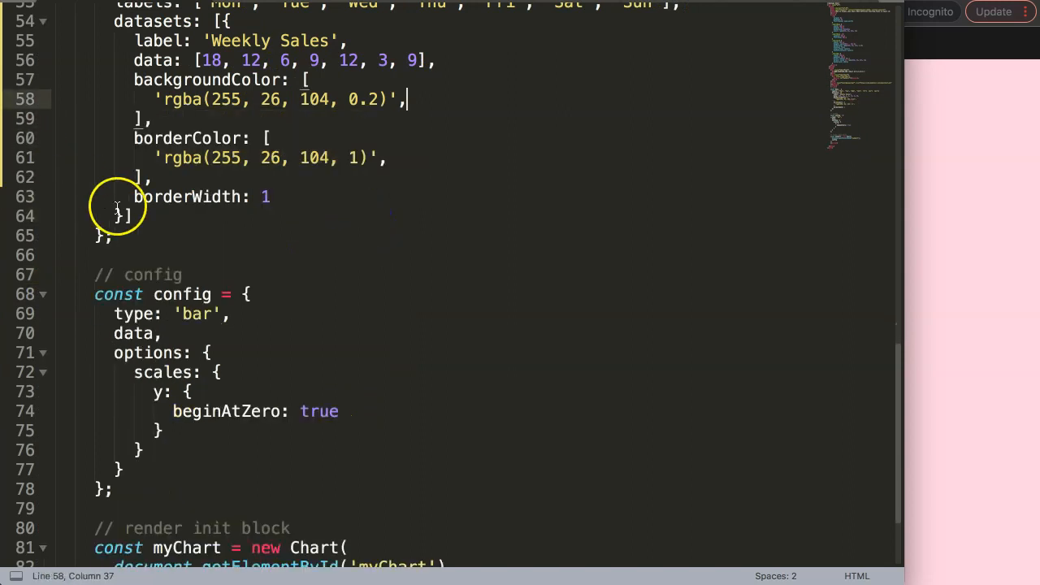
Change the chart config type from 'bar' to 'line' and check it in the browser
double_click(195, 313)
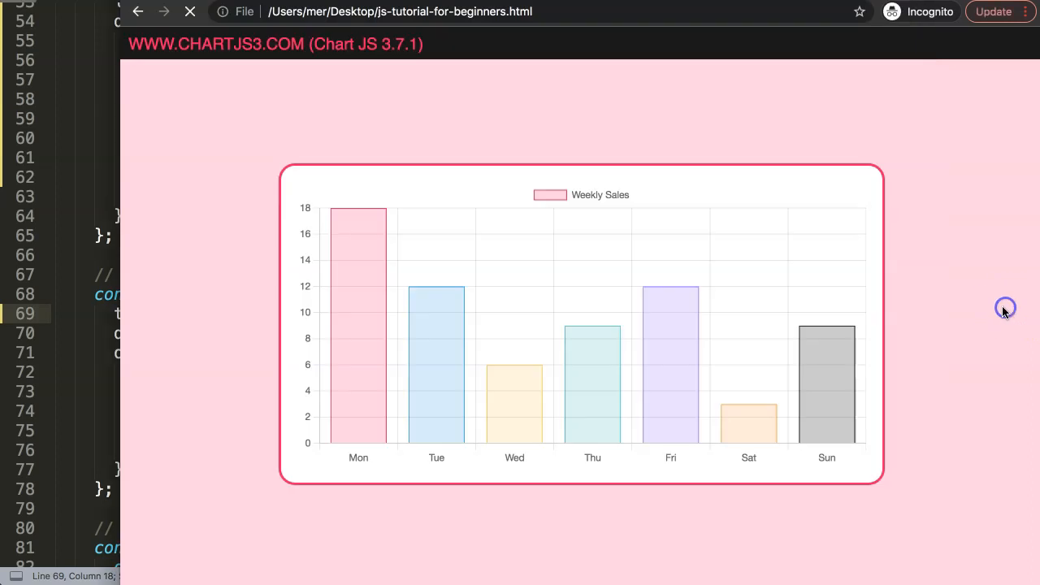
left_click(190, 11)
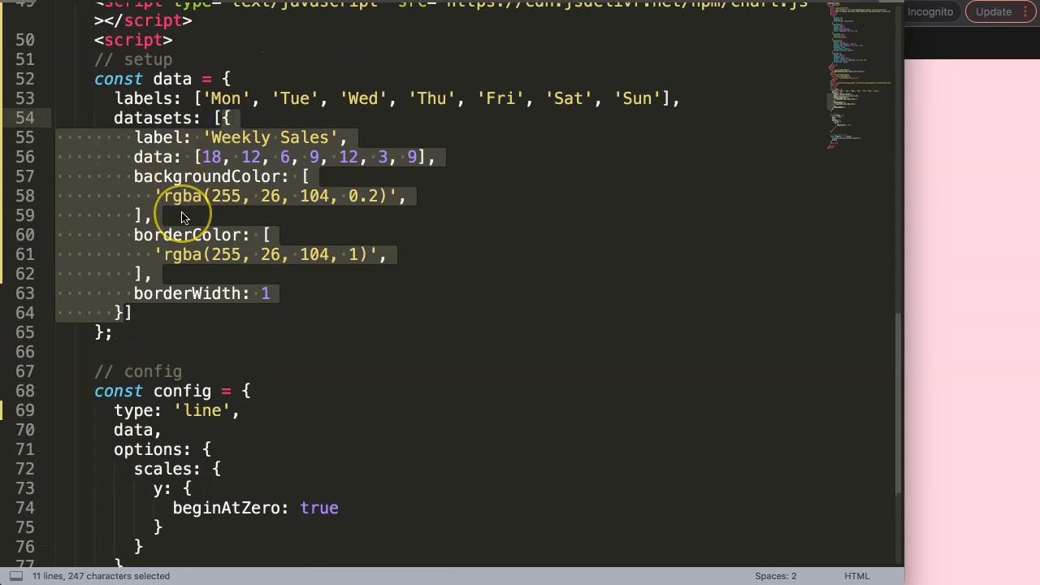
left_click(382, 254)
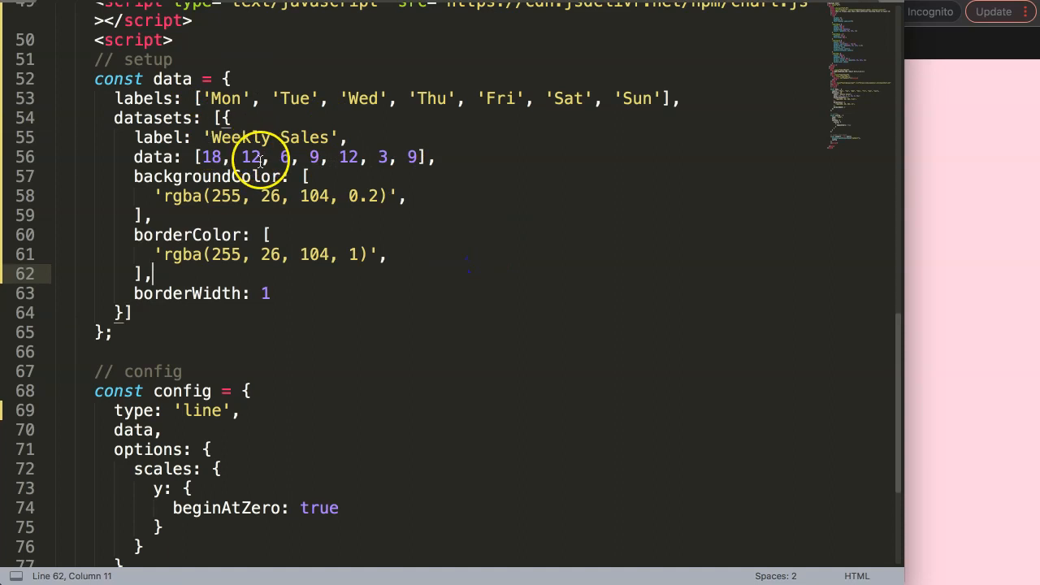
left_click(190, 11)
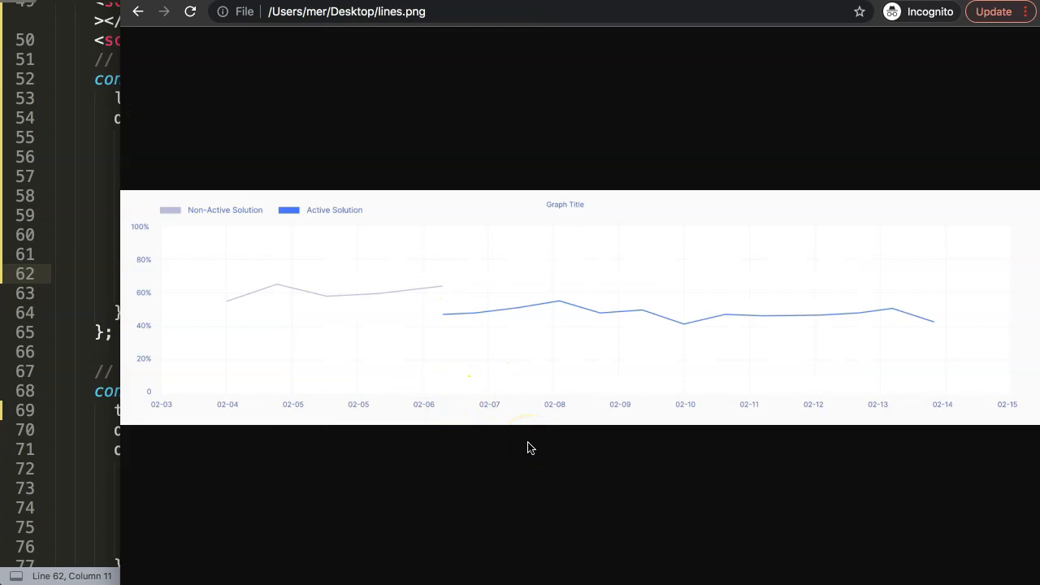
mouse_move(394, 106)
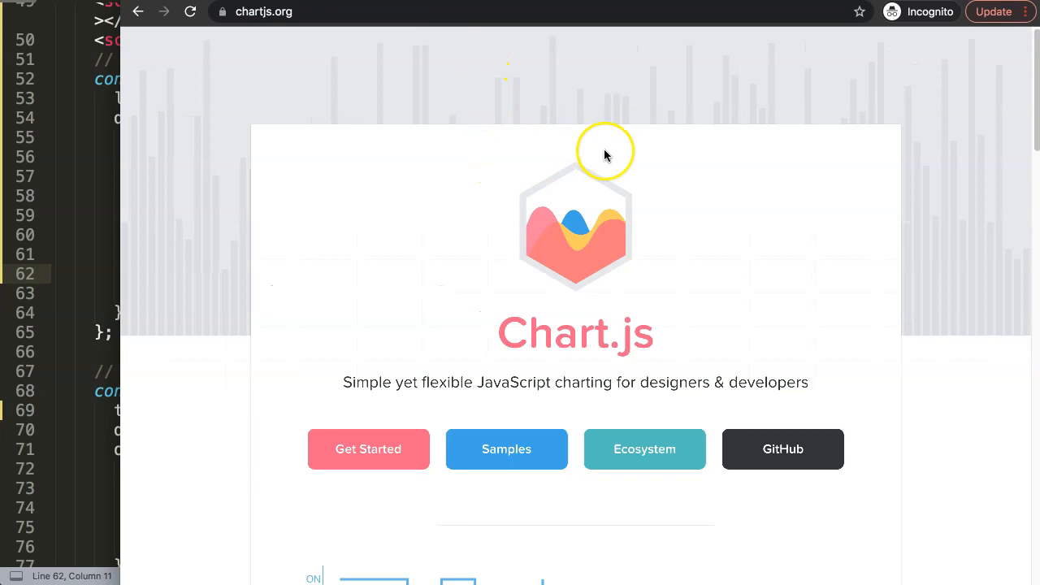
mouse_move(508, 150)
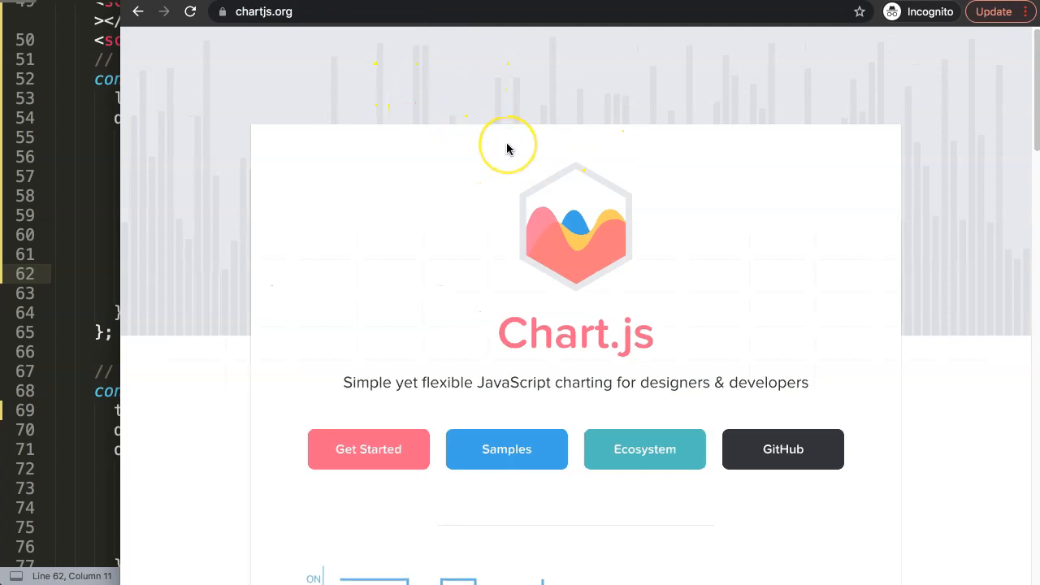
mouse_move(594, 293)
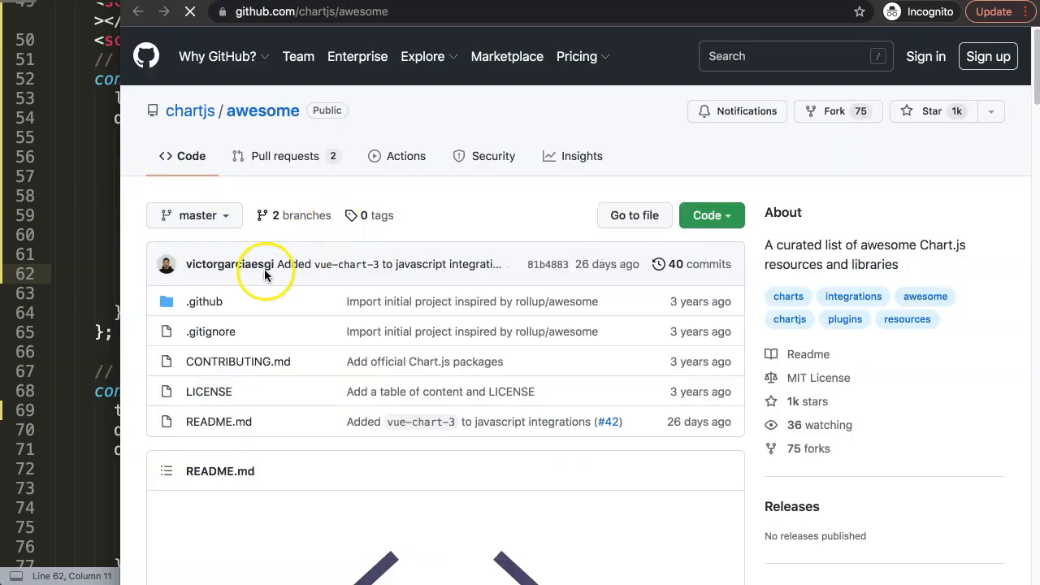
Go to the Adapters section of Awesome Chart.js and open the chartjs-adapter-date-fns repository
scroll("down", 3)
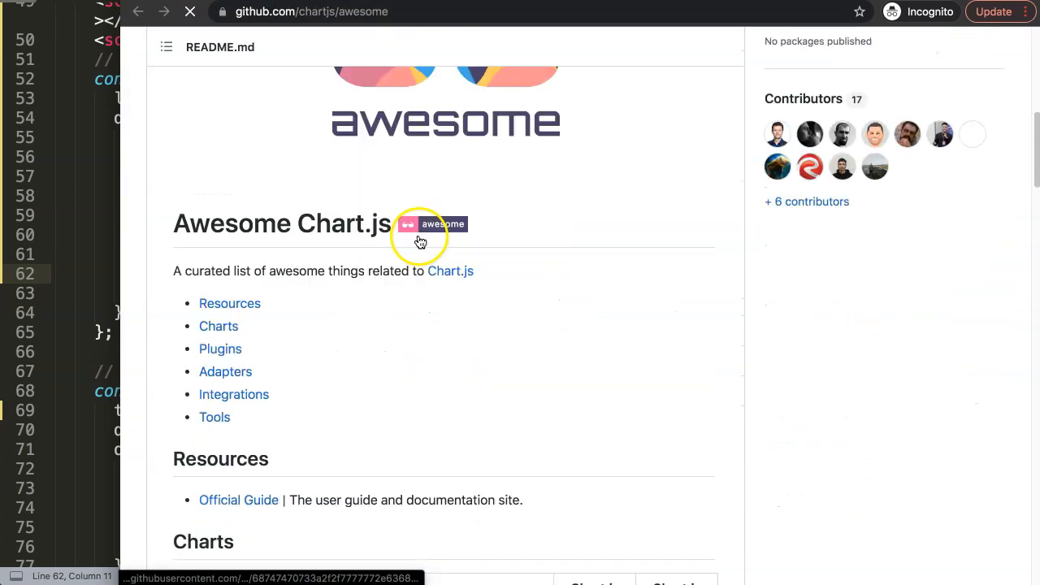
left_click(224, 371)
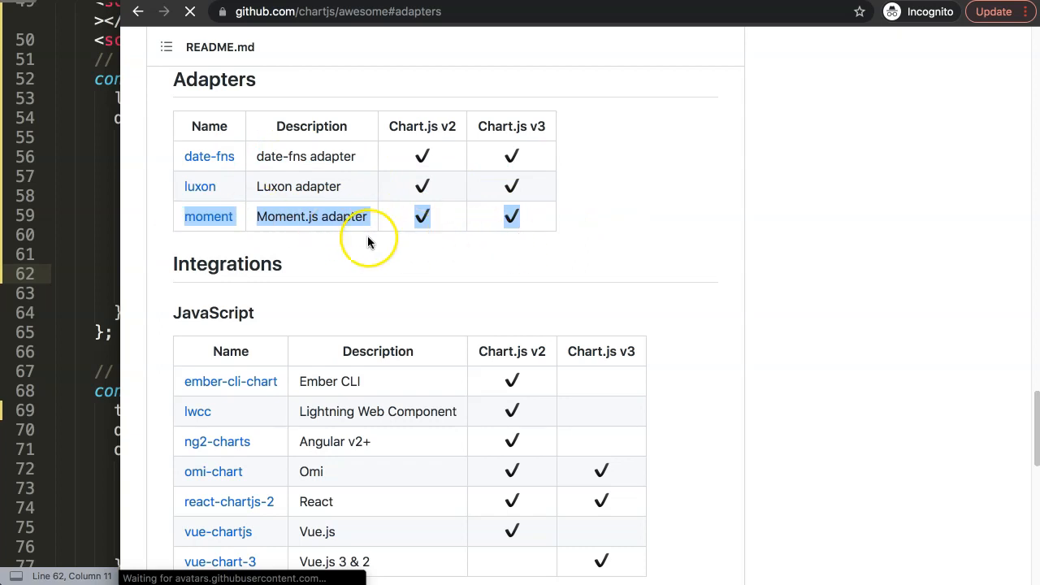
mouse_move(513, 171)
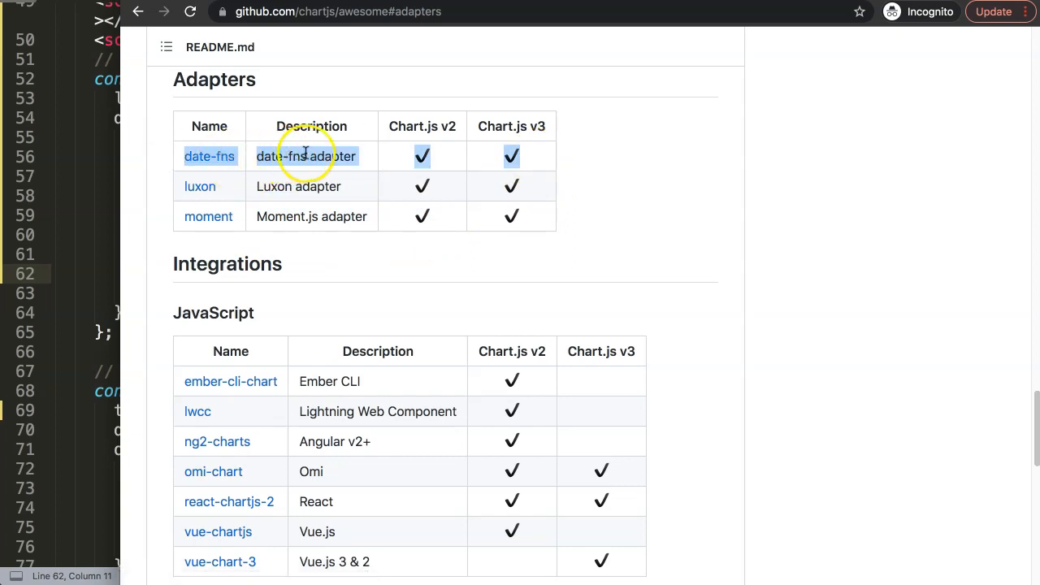
mouse_move(300, 169)
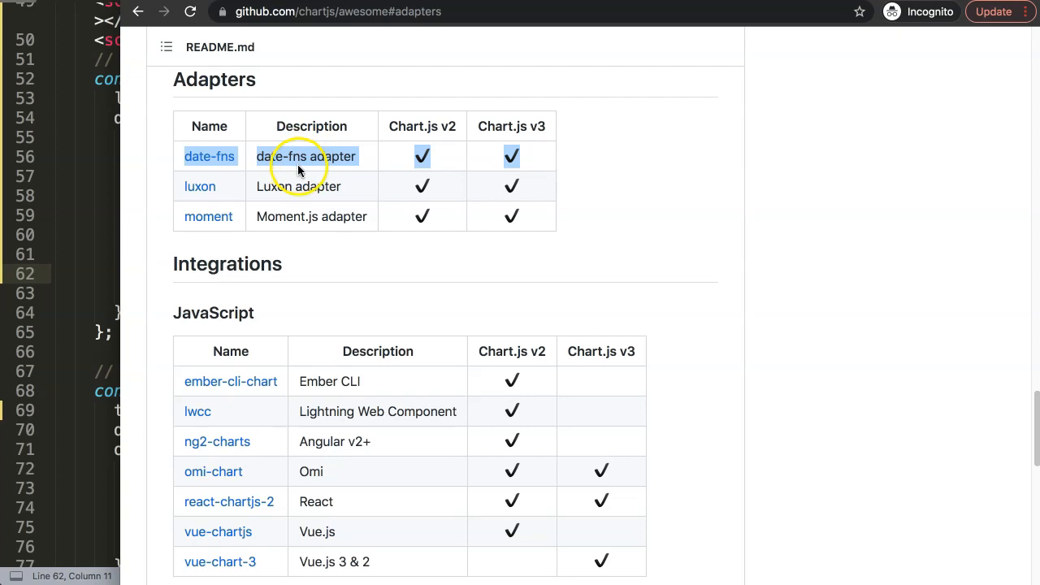
left_click(263, 181)
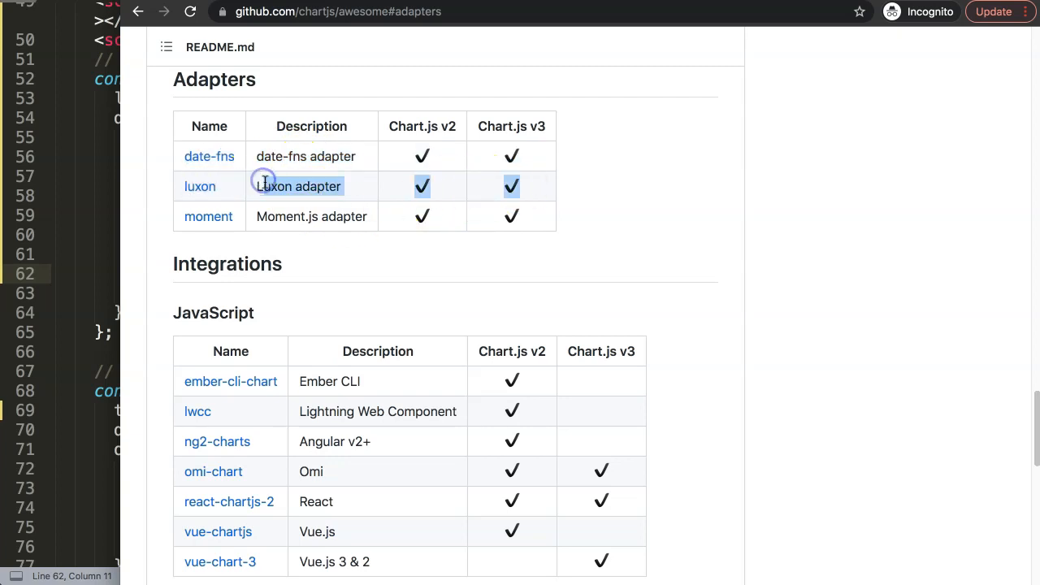
mouse_move(200, 185)
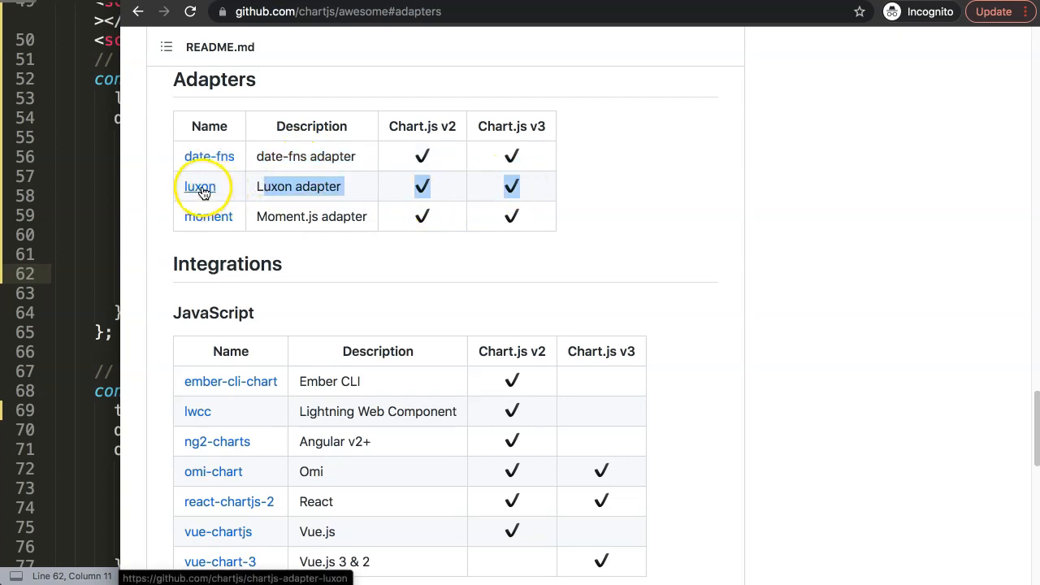
mouse_move(561, 161)
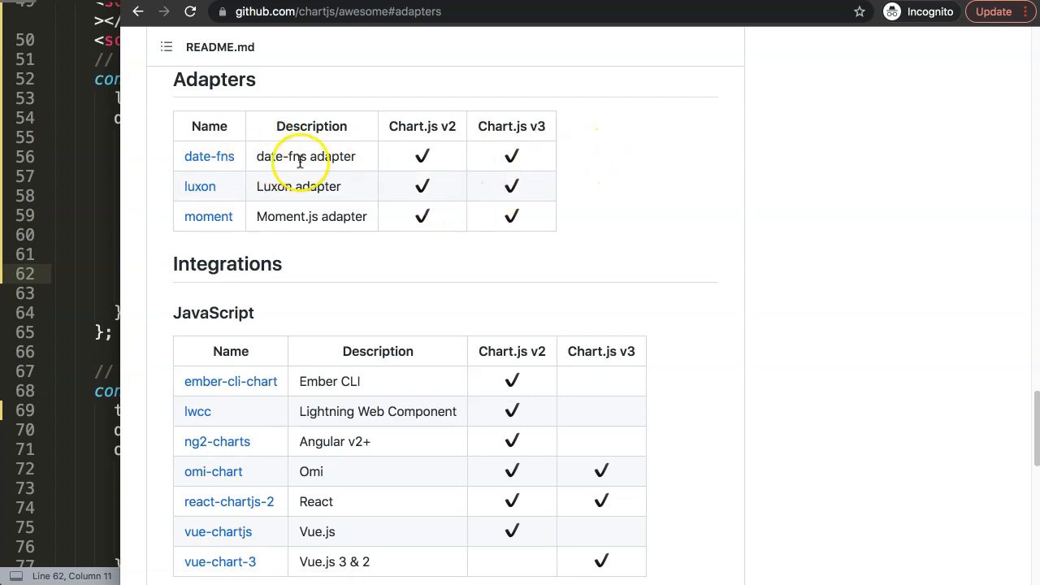
mouse_move(299, 181)
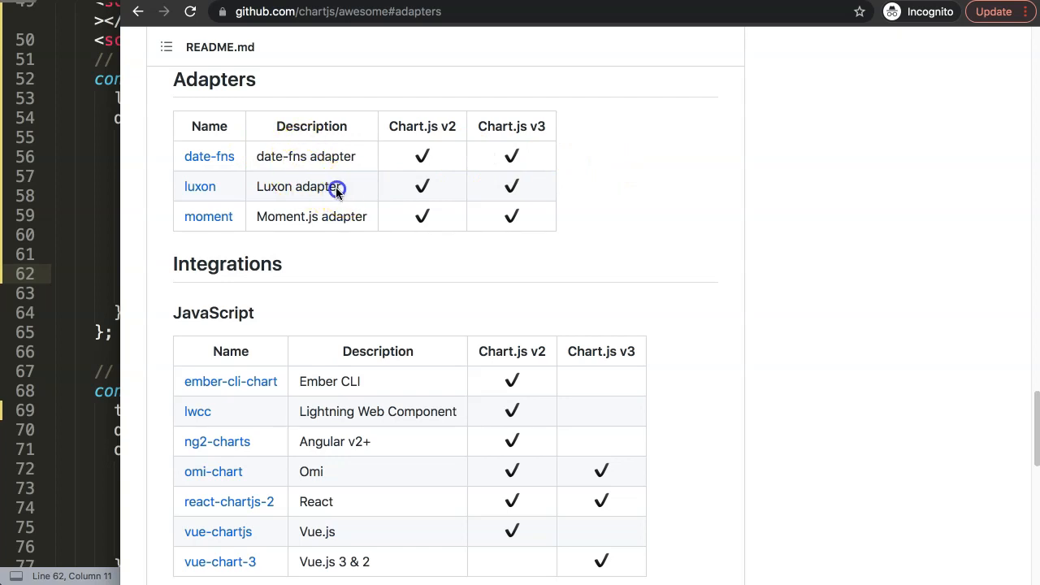
double_click(273, 185)
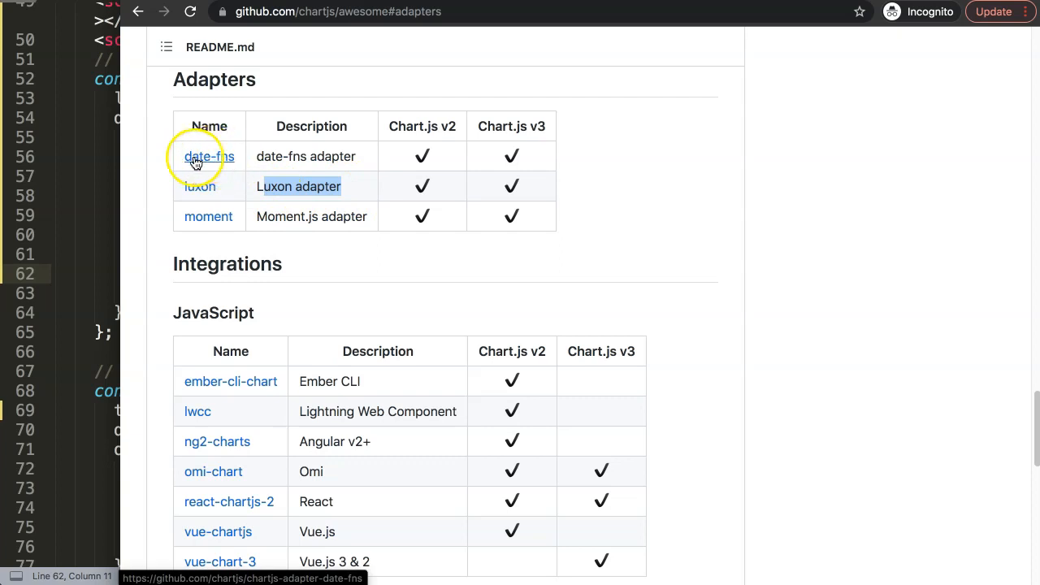
left_click(208, 156)
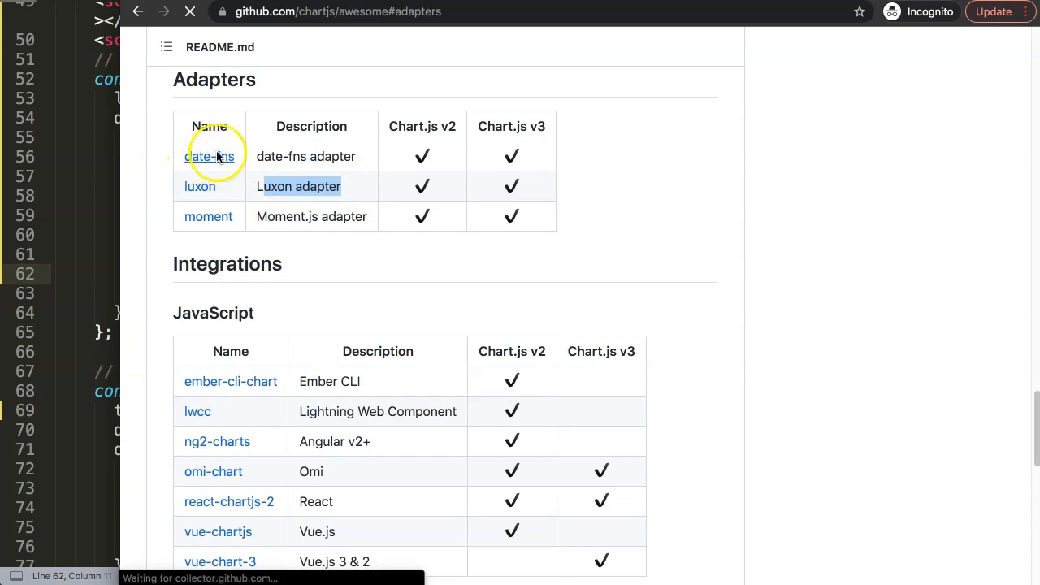
left_click(210, 156)
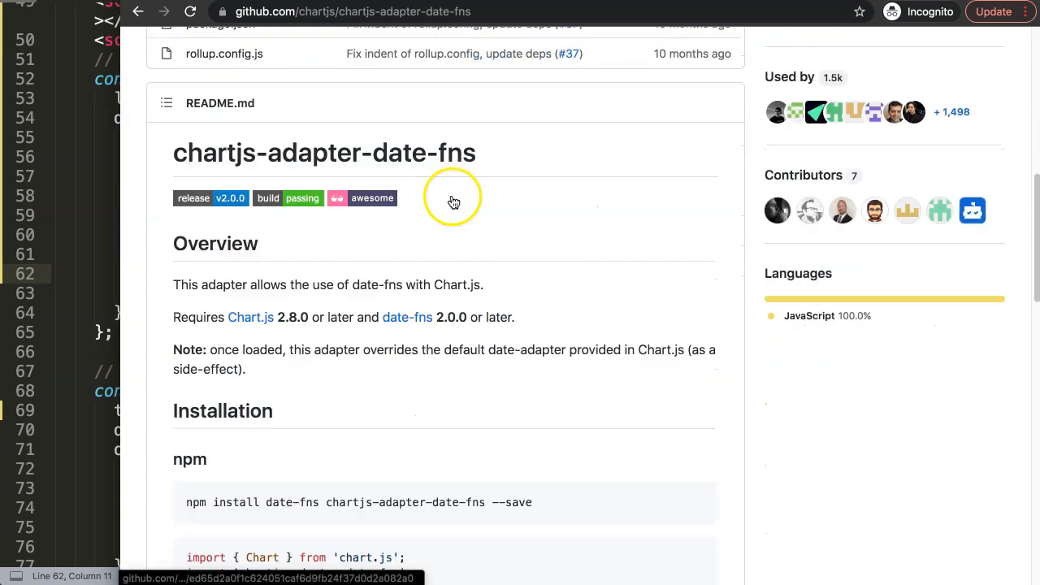
Scroll the README to the CDN bundle script tag for chartjs-adapter-date-fns
scroll("down", 3)
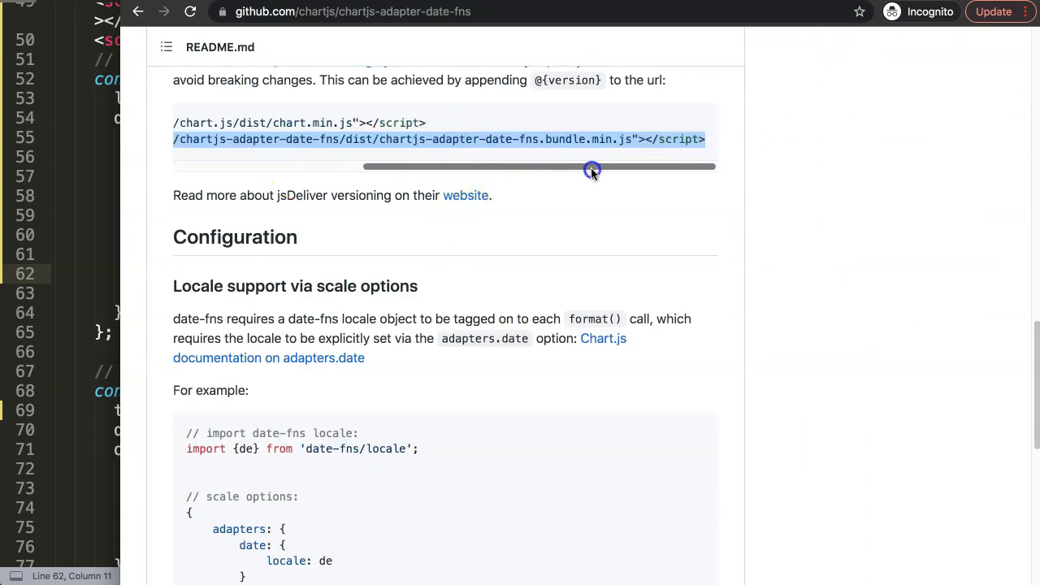
mouse_move(487, 150)
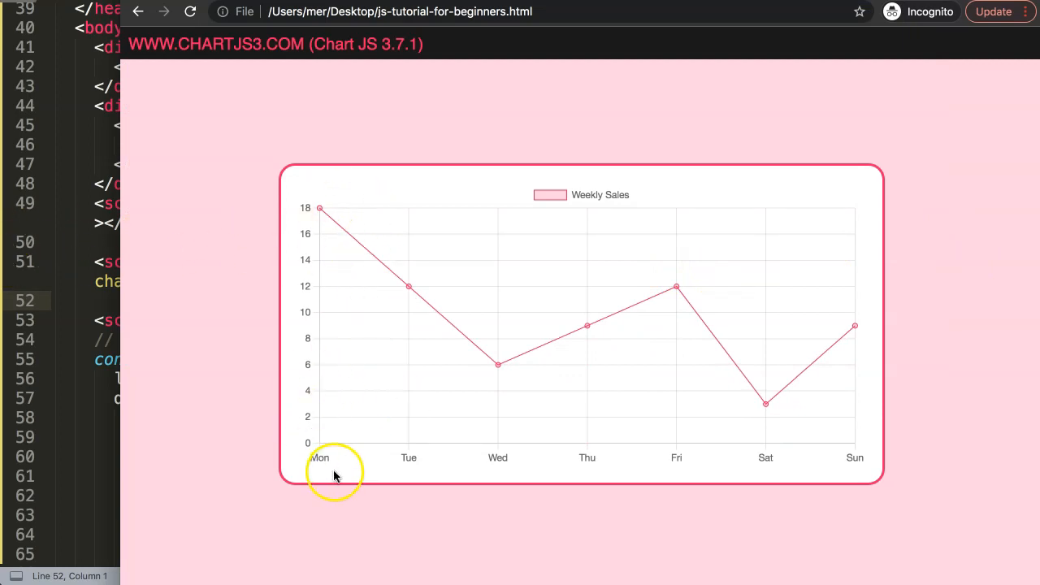
mouse_move(170, 159)
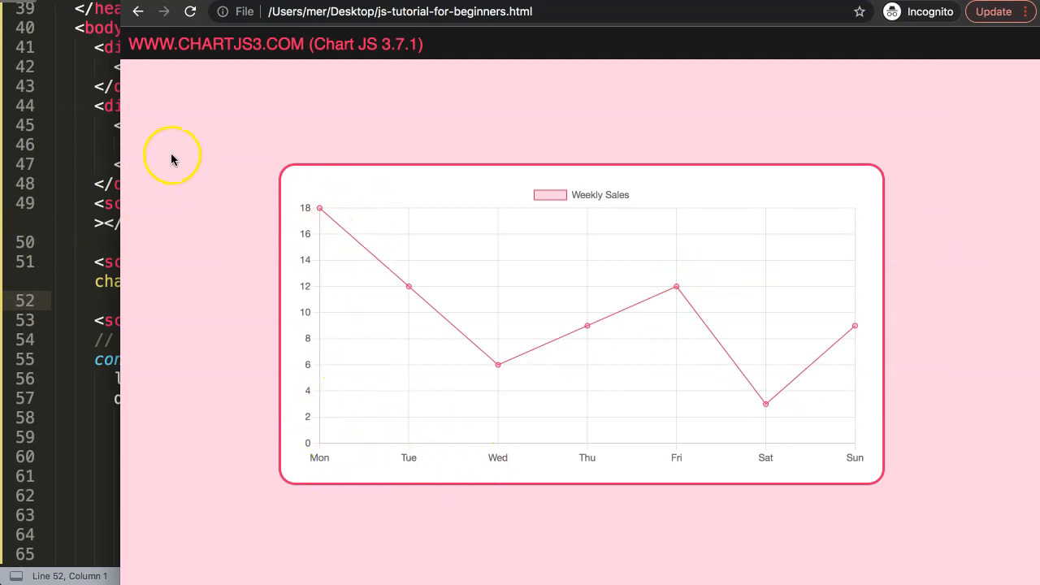
mouse_move(284, 192)
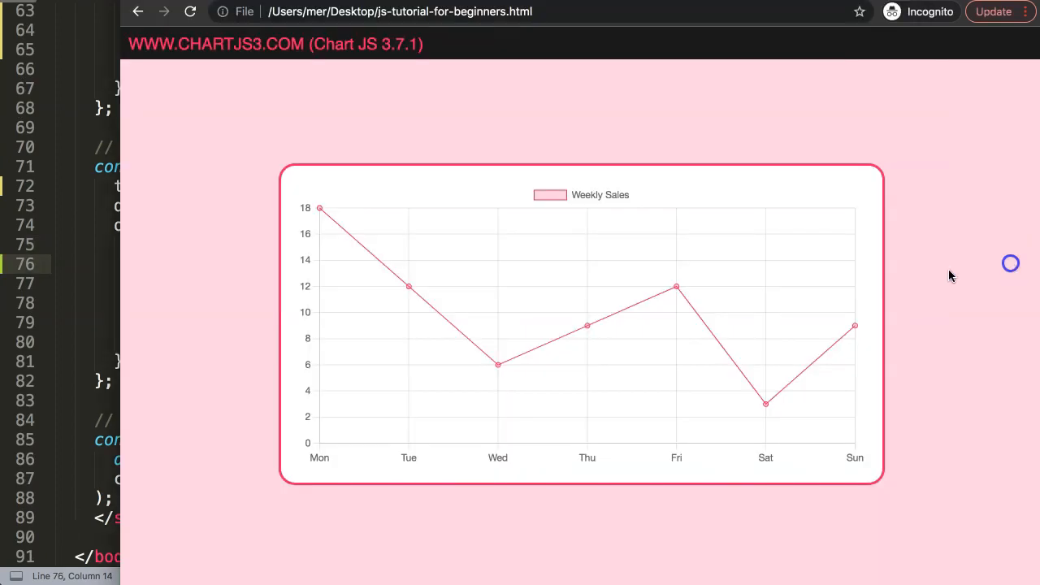
mouse_move(315, 457)
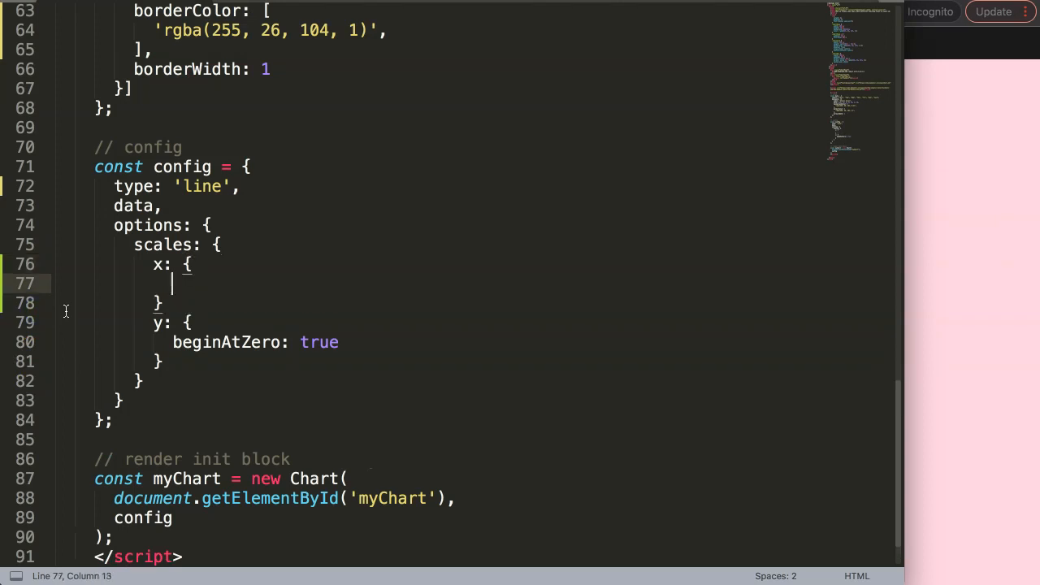
Set the x scale to type 'time' with a time block whose unit is 'day'
type("type:")
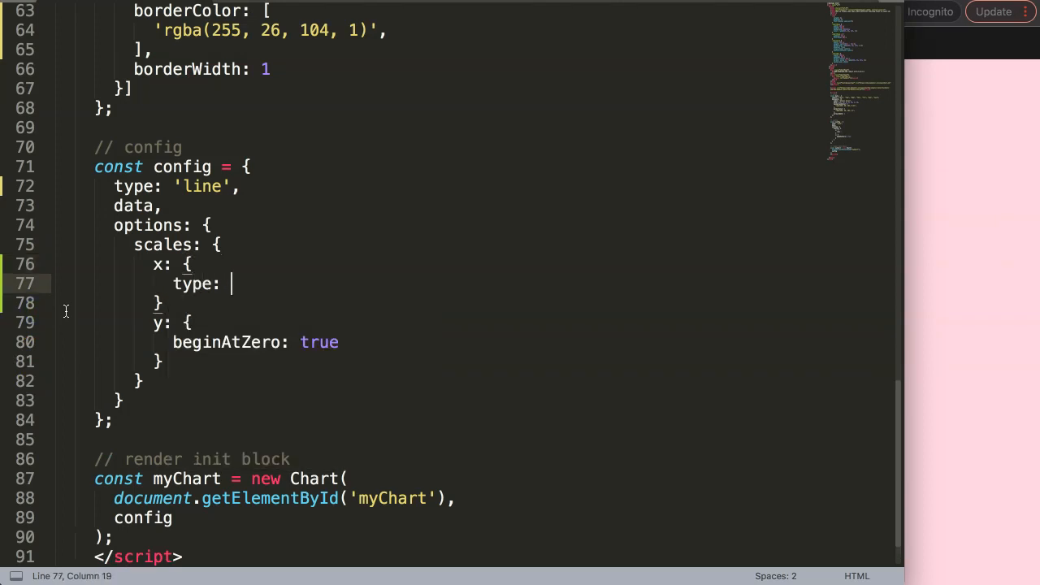
type("''")
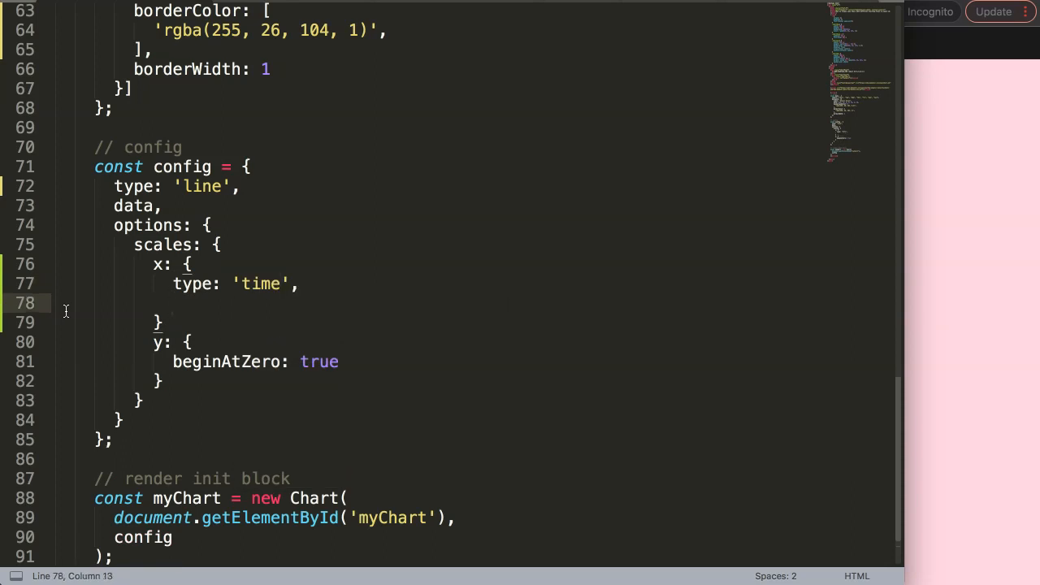
type("time:")
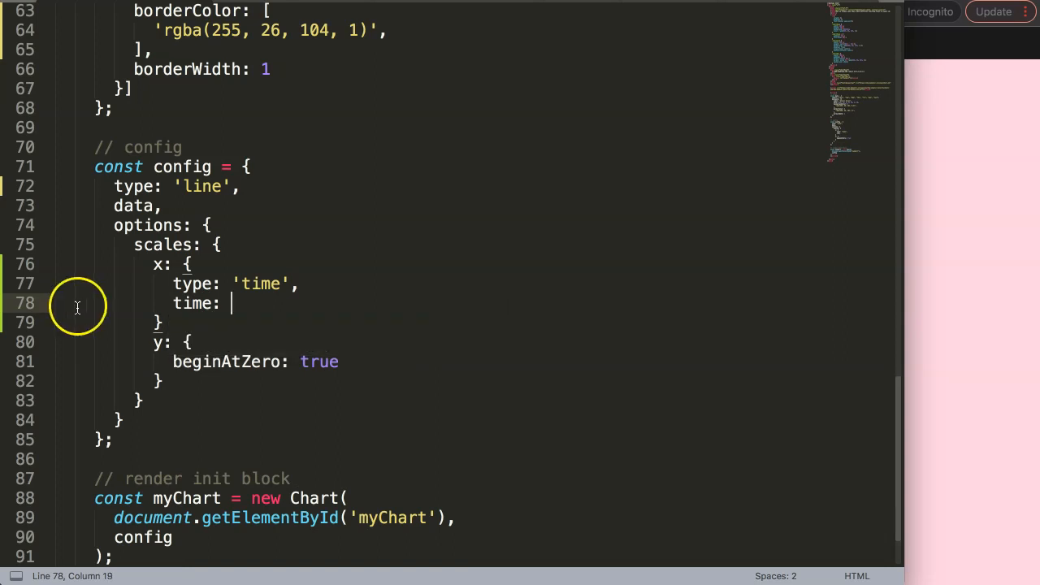
double_click(191, 304)
type("unit")
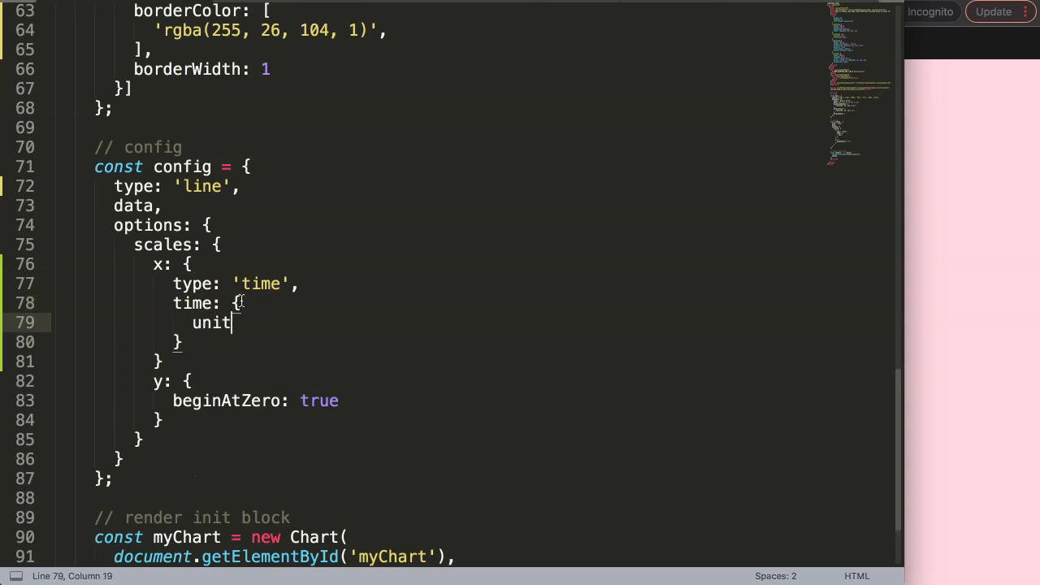
type(": 'd")
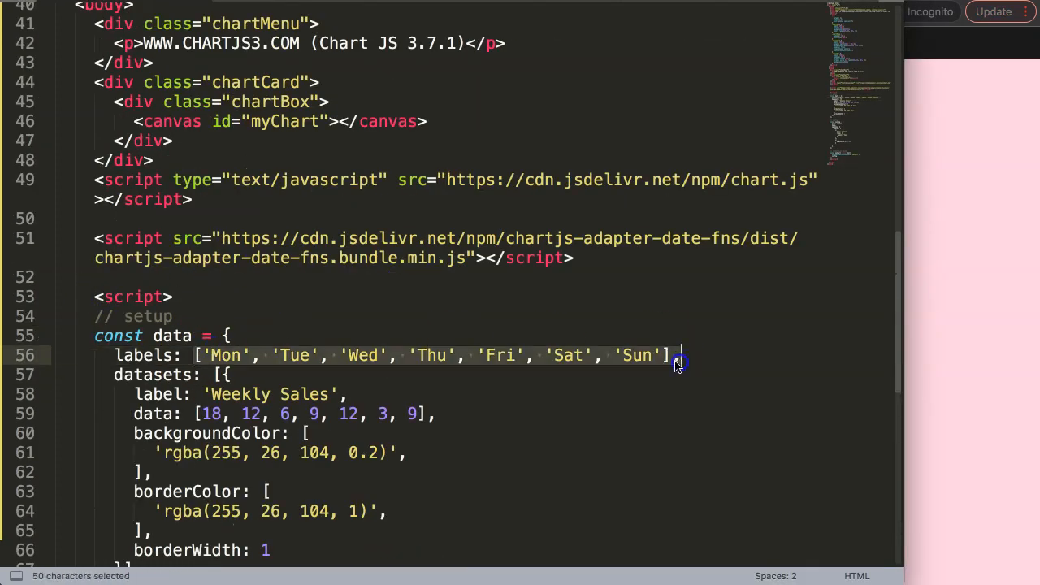
Comment out the weekday labels line, reload the now-empty chart and reopen lines.png
left_click(122, 355)
type("//")
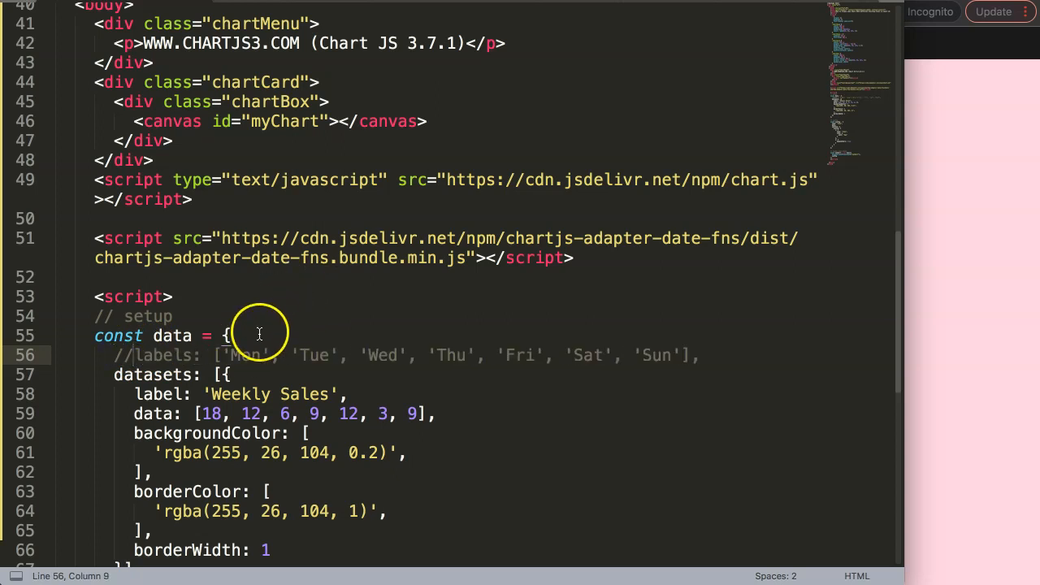
scroll("down", 3)
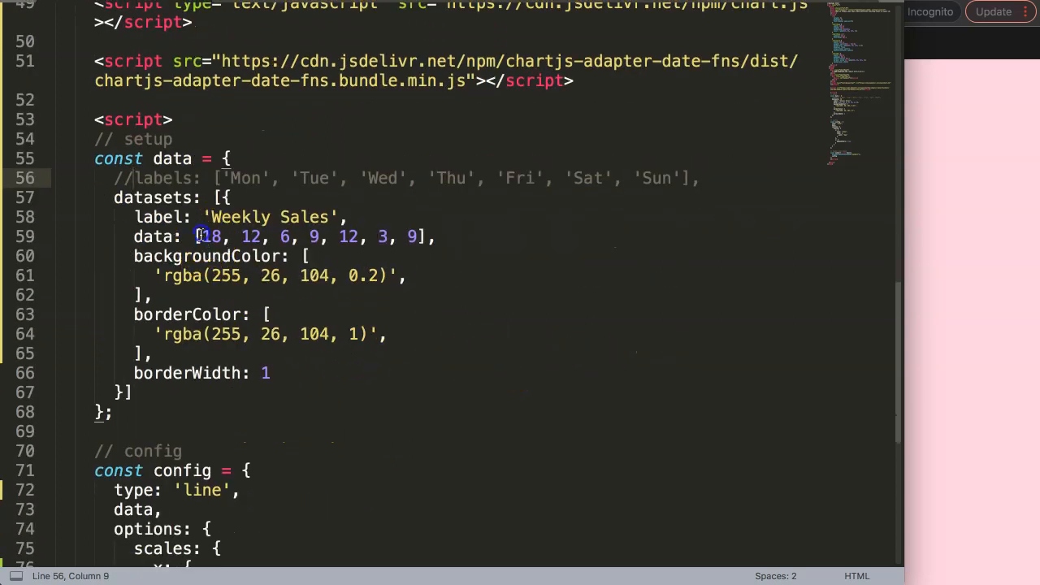
left_click(199, 238)
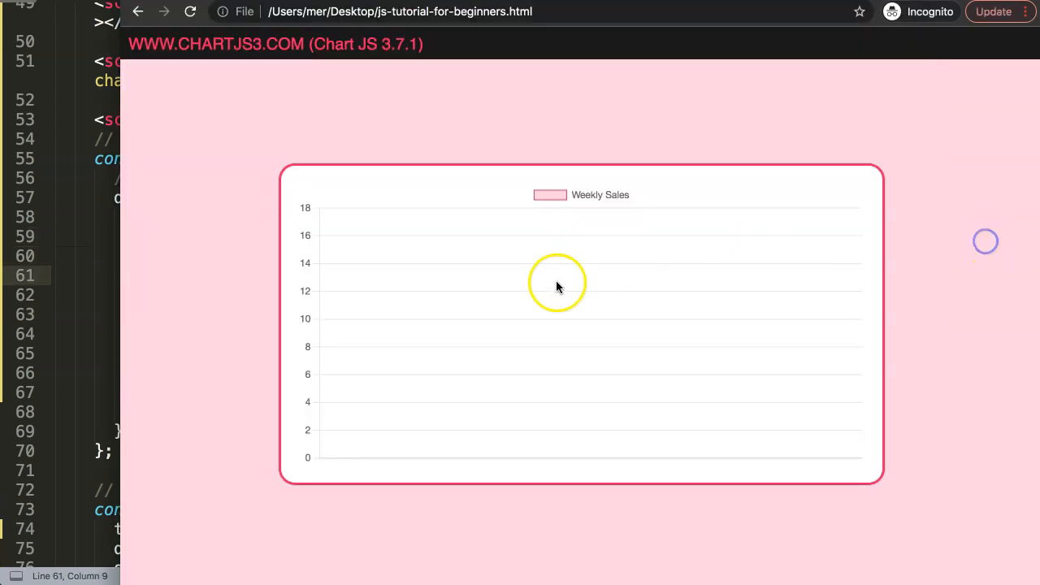
left_click(138, 12)
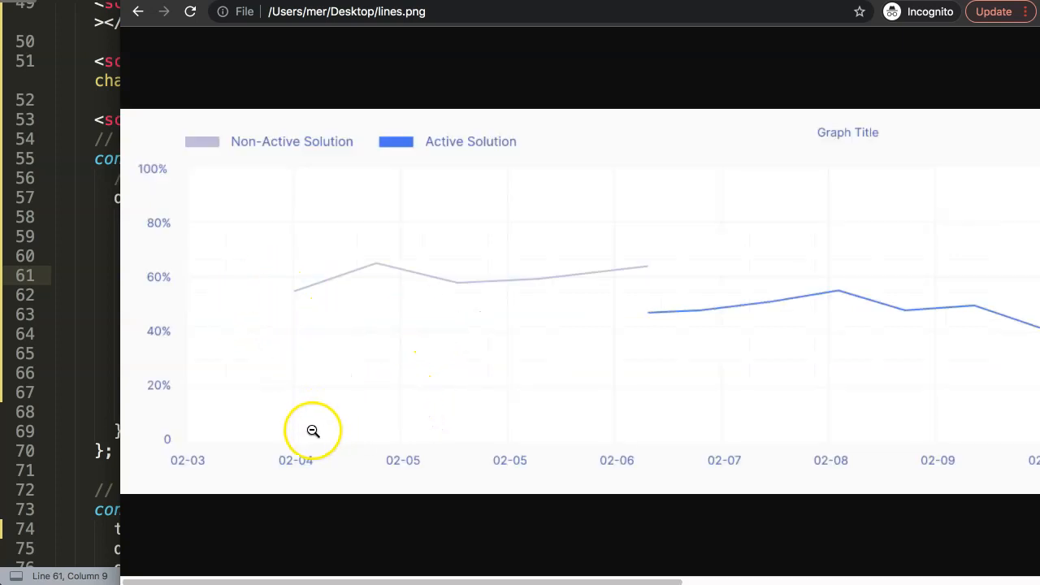
mouse_move(285, 328)
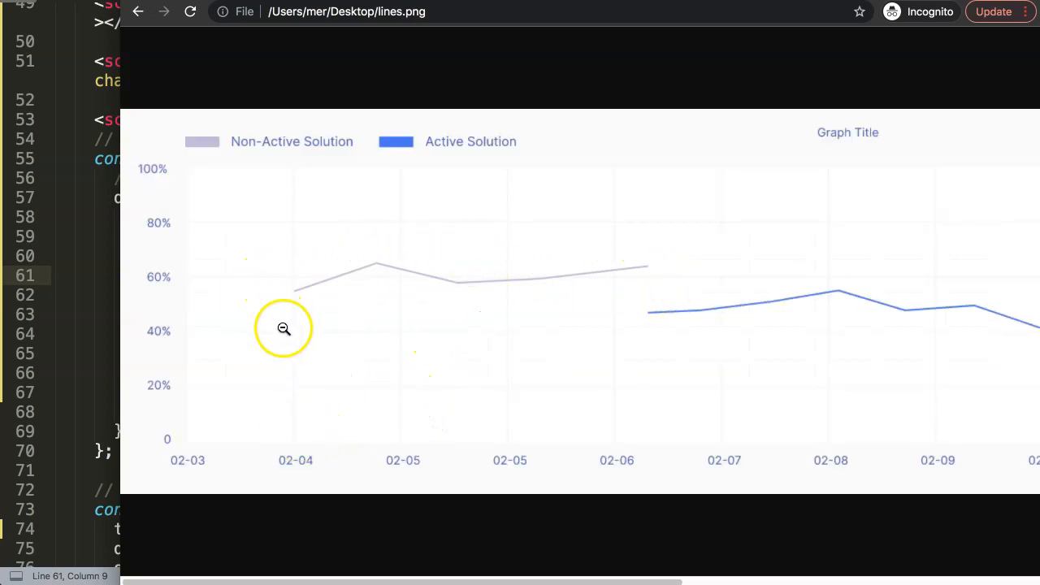
mouse_move(296, 462)
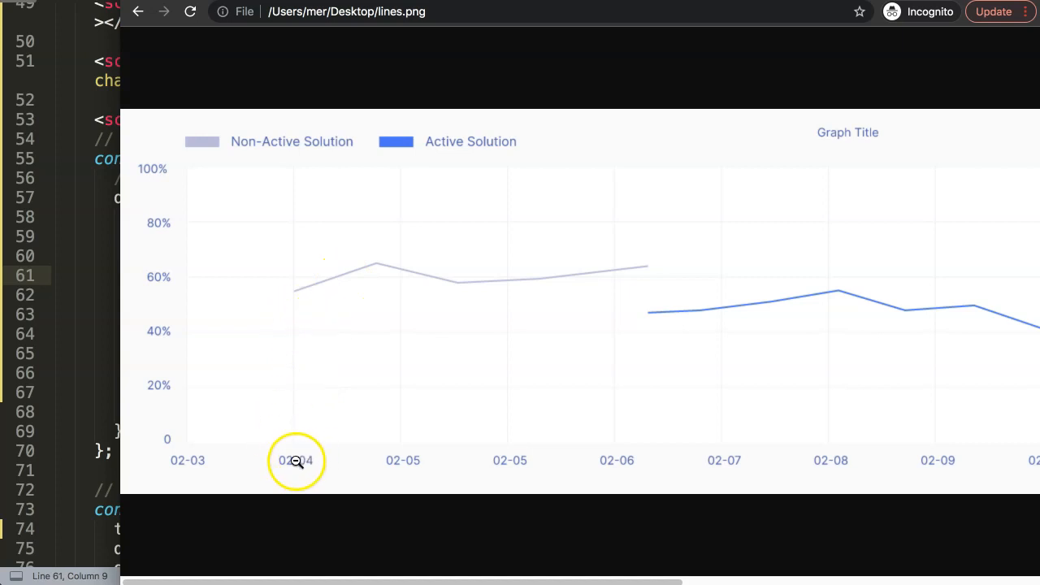
mouse_move(449, 462)
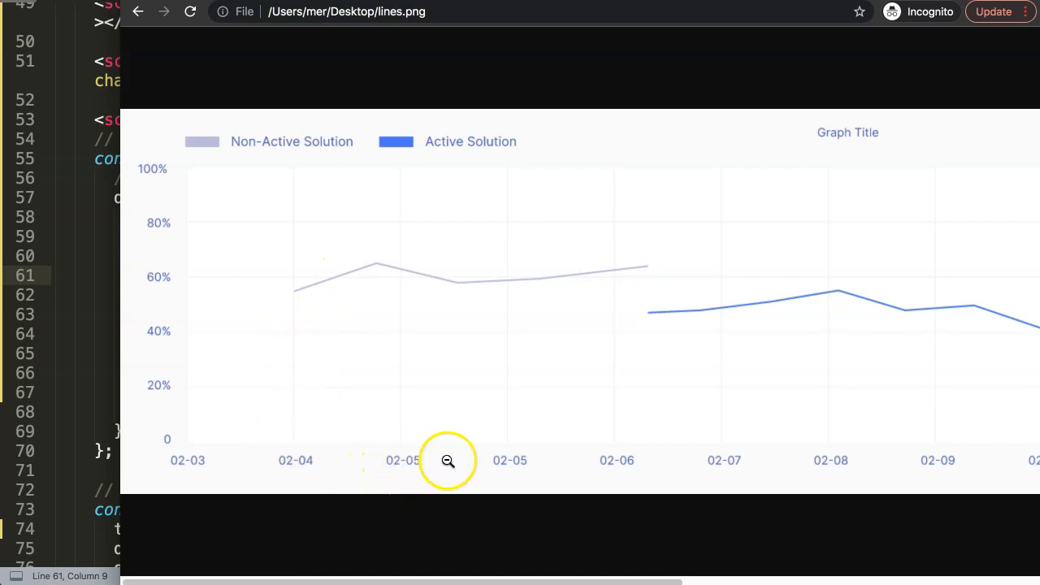
mouse_move(317, 464)
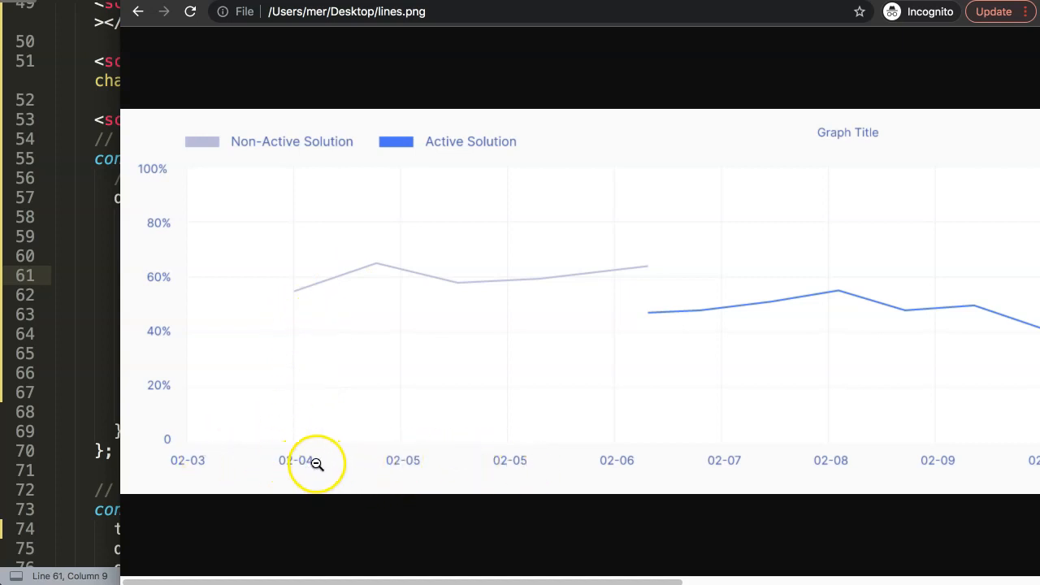
mouse_move(494, 472)
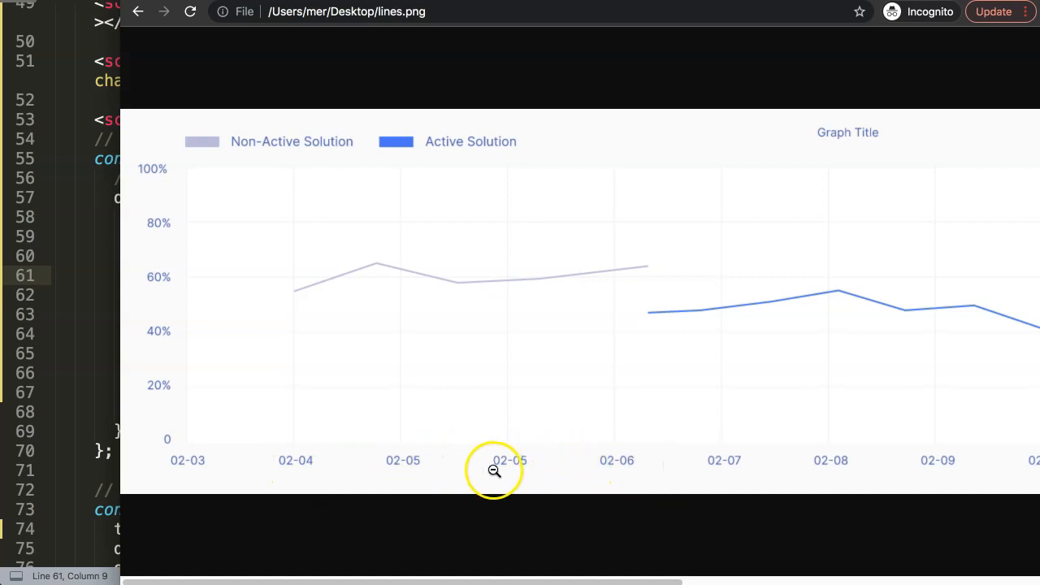
mouse_move(496, 280)
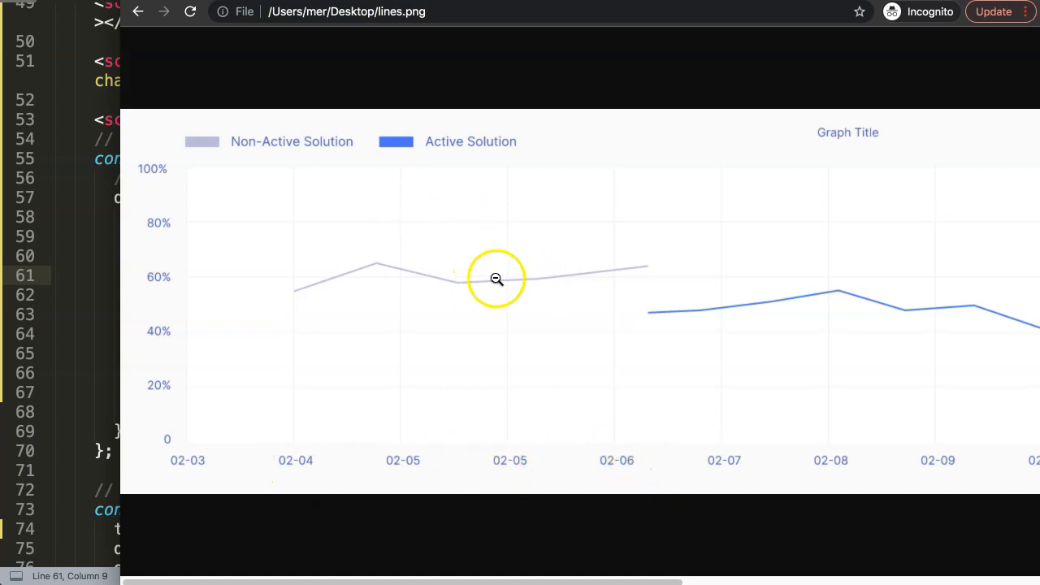
mouse_move(429, 478)
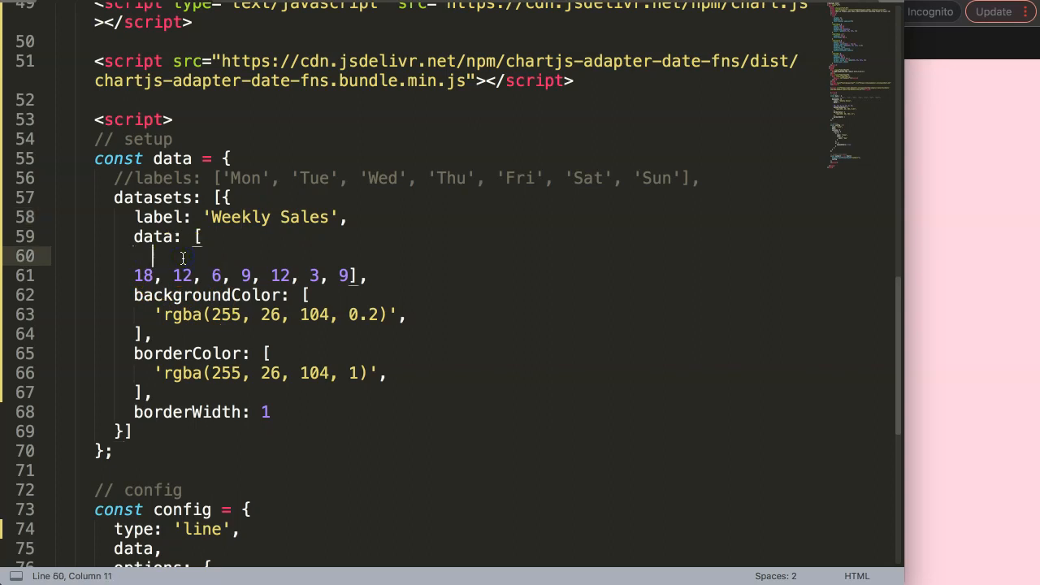
Rewrite Weekly Sales data as four {x: '2022-03-01', y} points for Mar 1–4
type("x: , }")
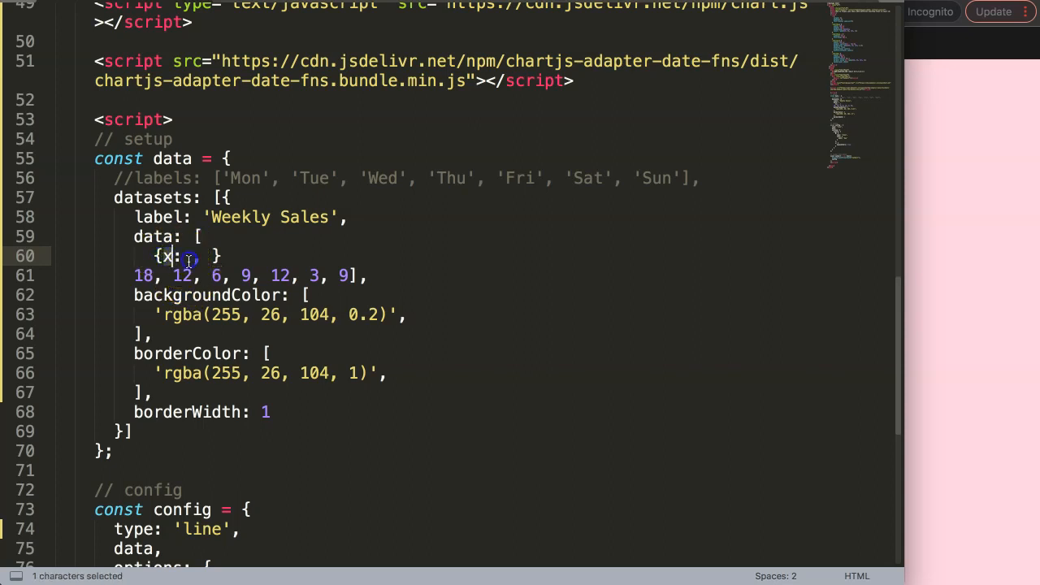
type("2022-")
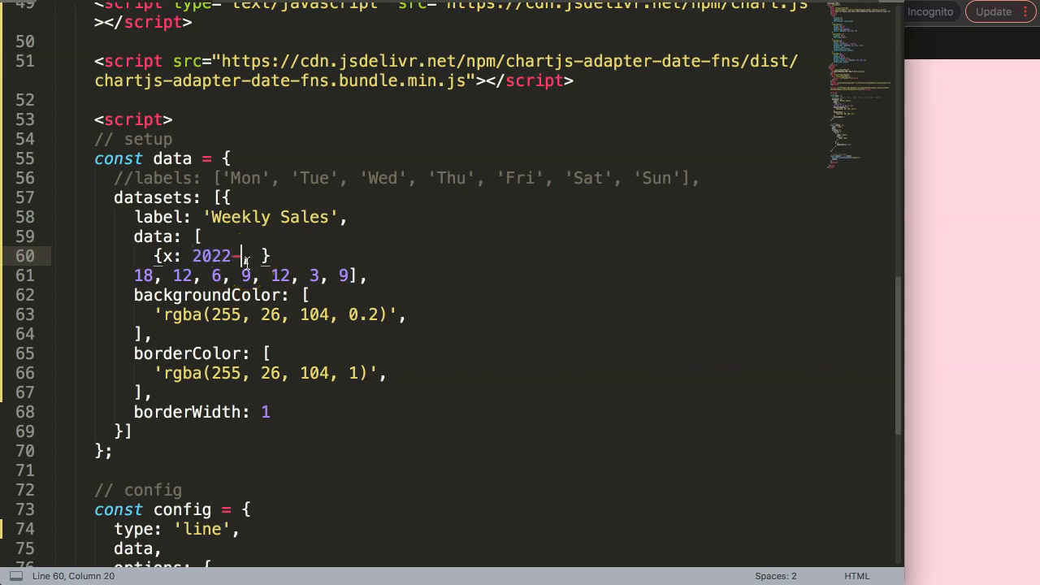
type("'")
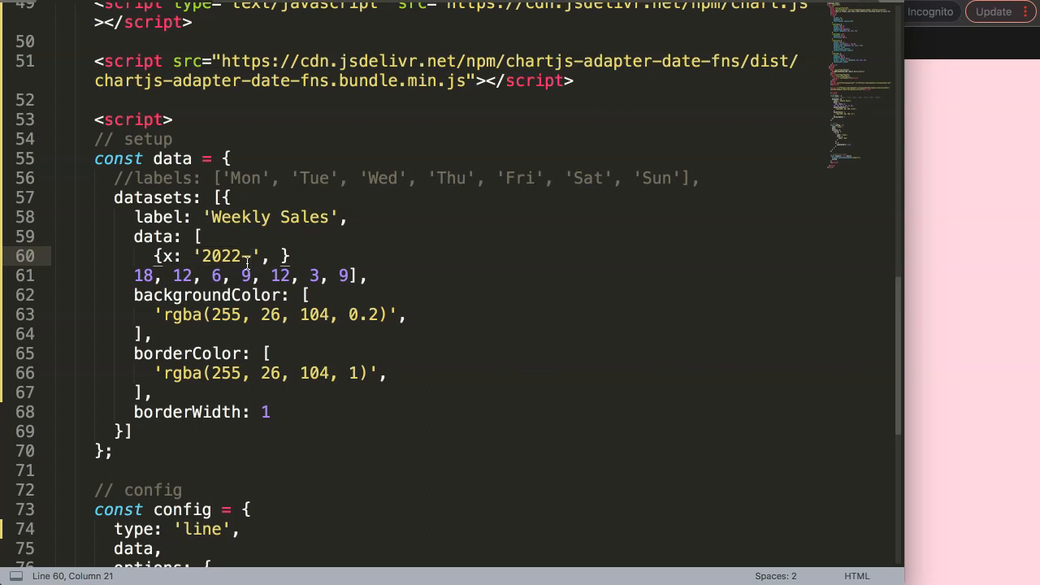
type("03-0")
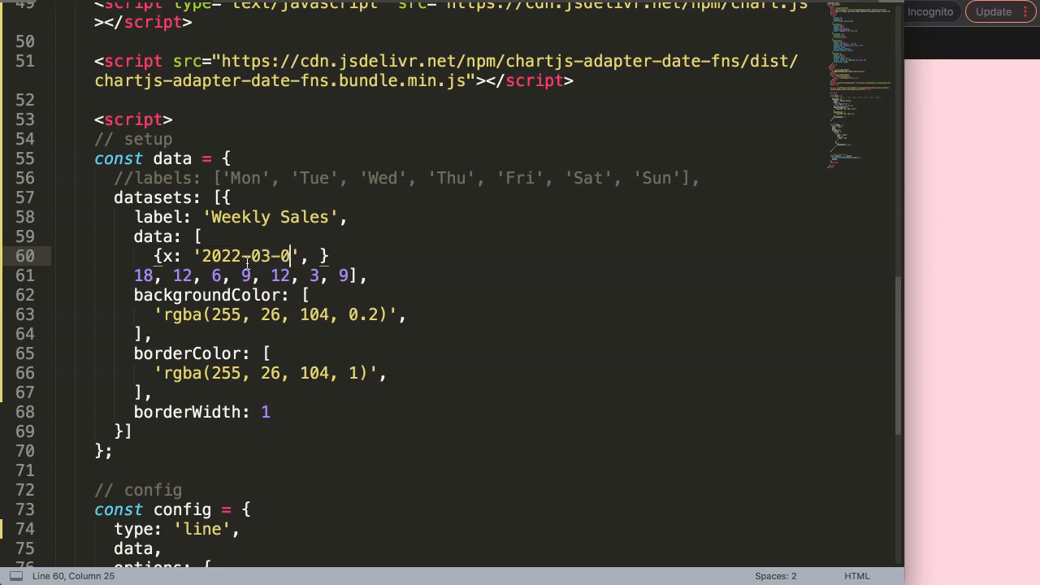
type("1', y: 3")
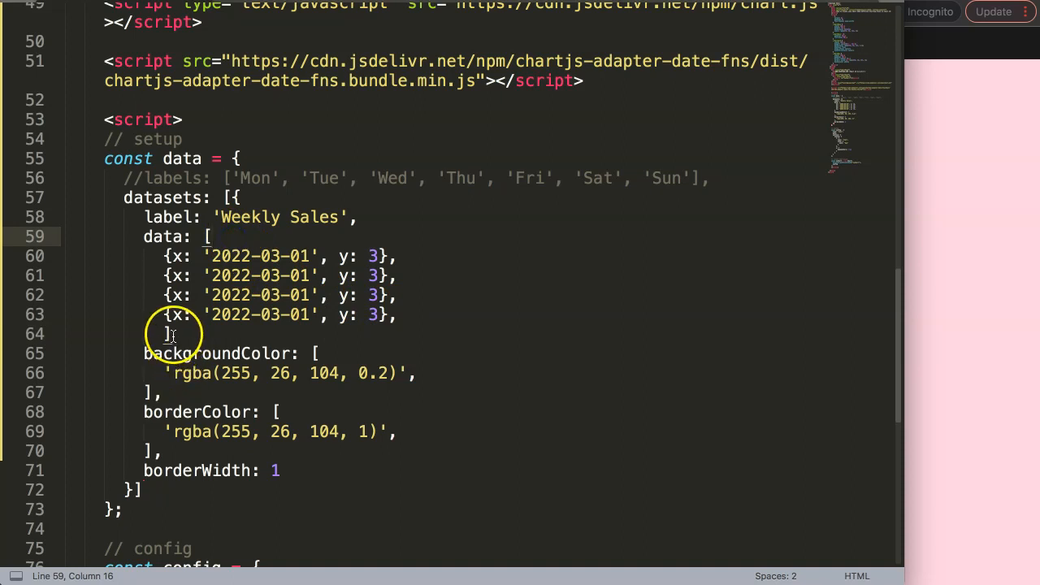
left_click(160, 335)
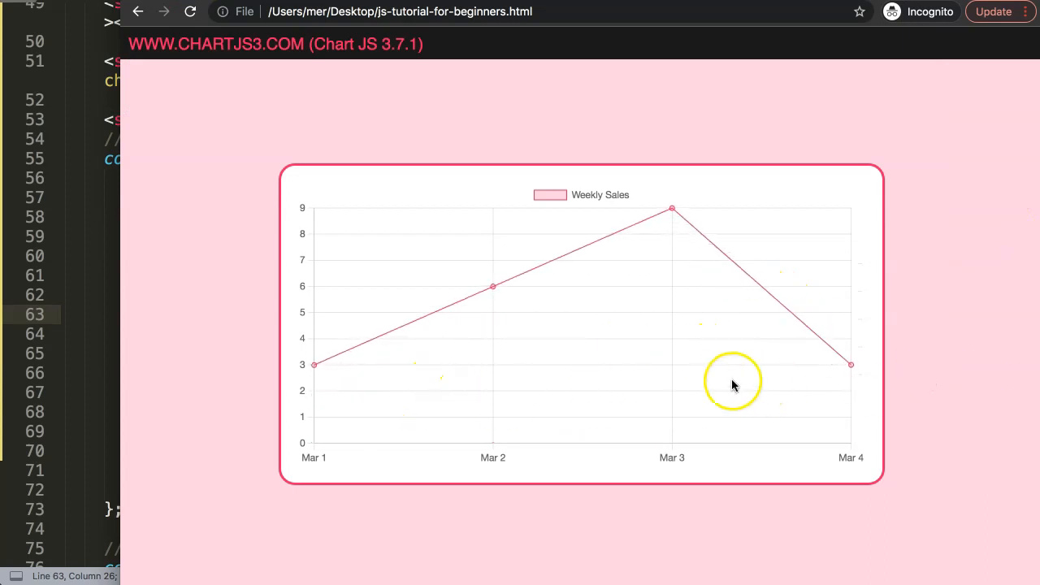
mouse_move(328, 395)
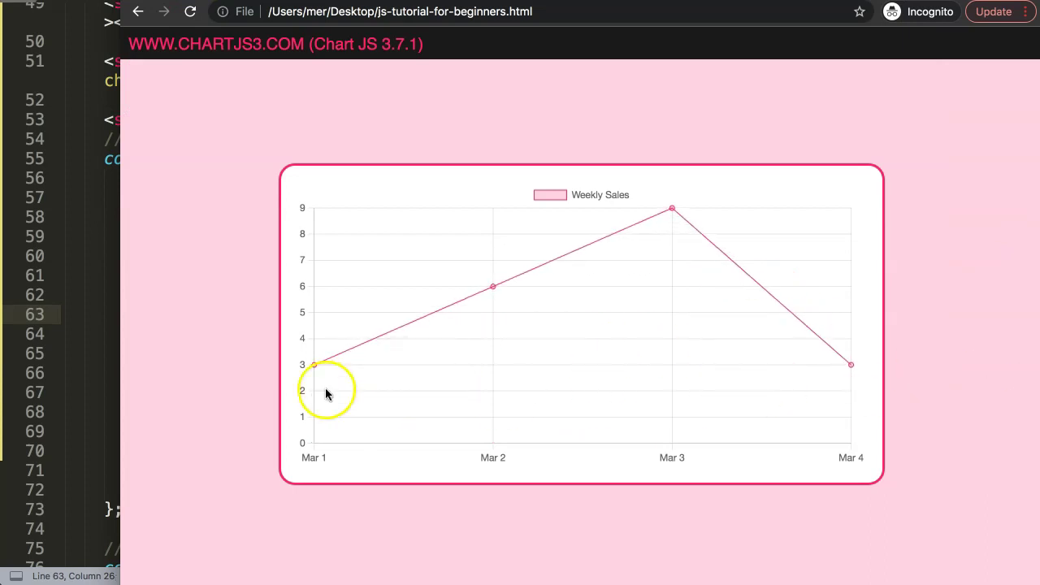
mouse_move(81, 308)
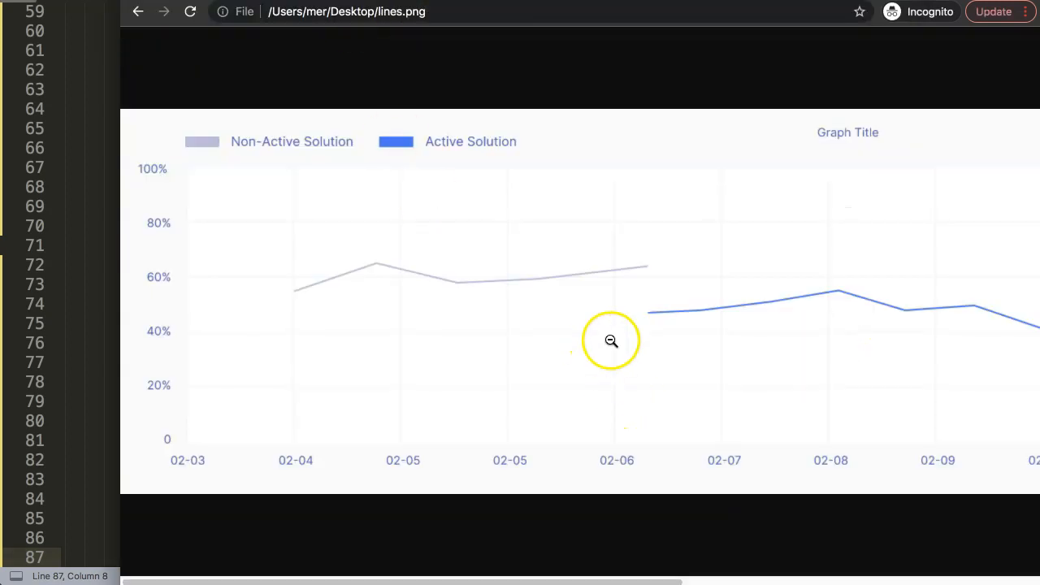
mouse_move(328, 155)
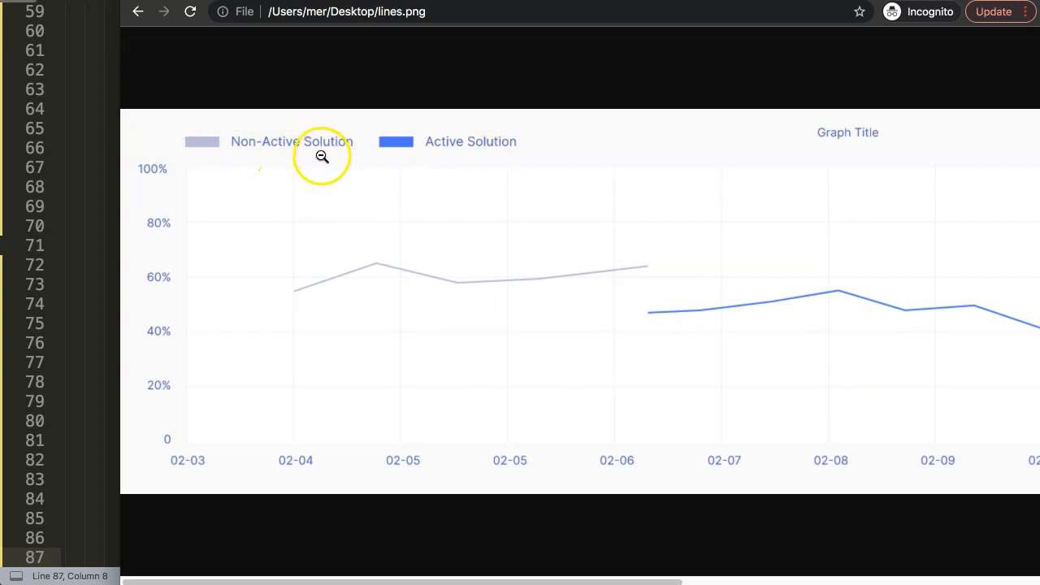
mouse_move(205, 286)
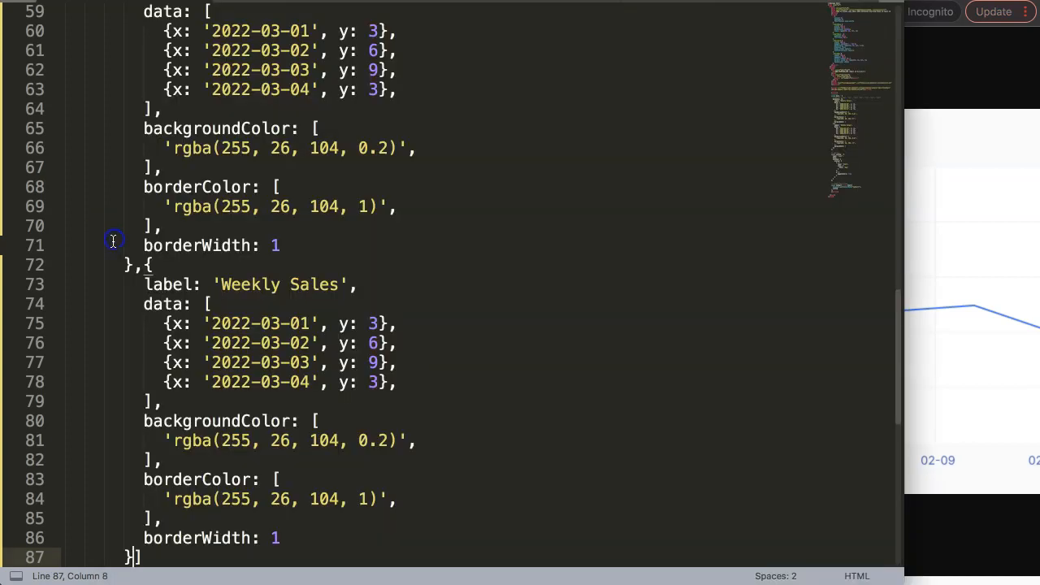
mouse_move(357, 316)
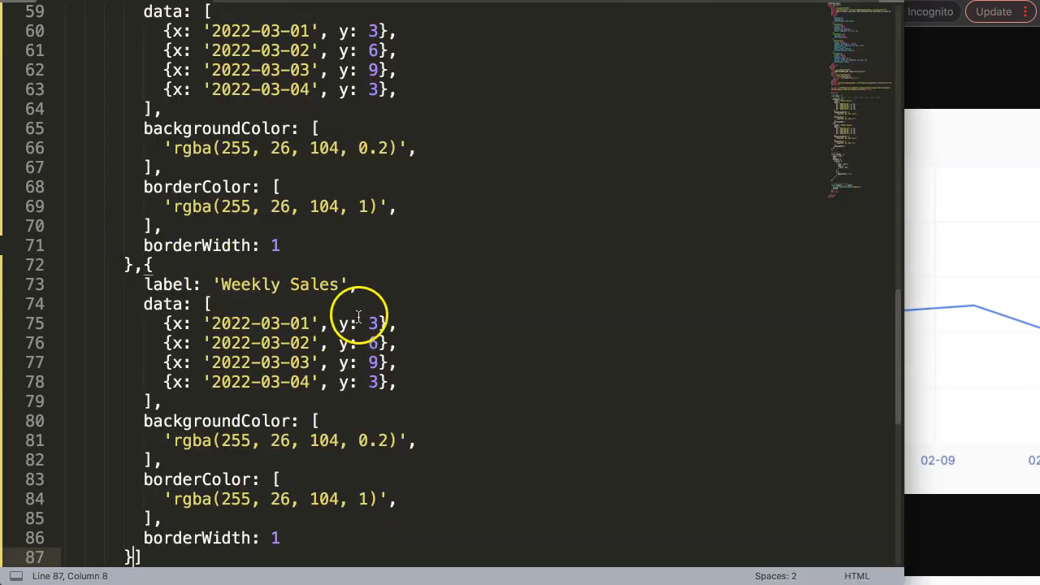
Rename the second dataset 'Weekly Cost' with points 2022-03-04 to 03-07 valued 6, 9, 12, 6
type("Cost")
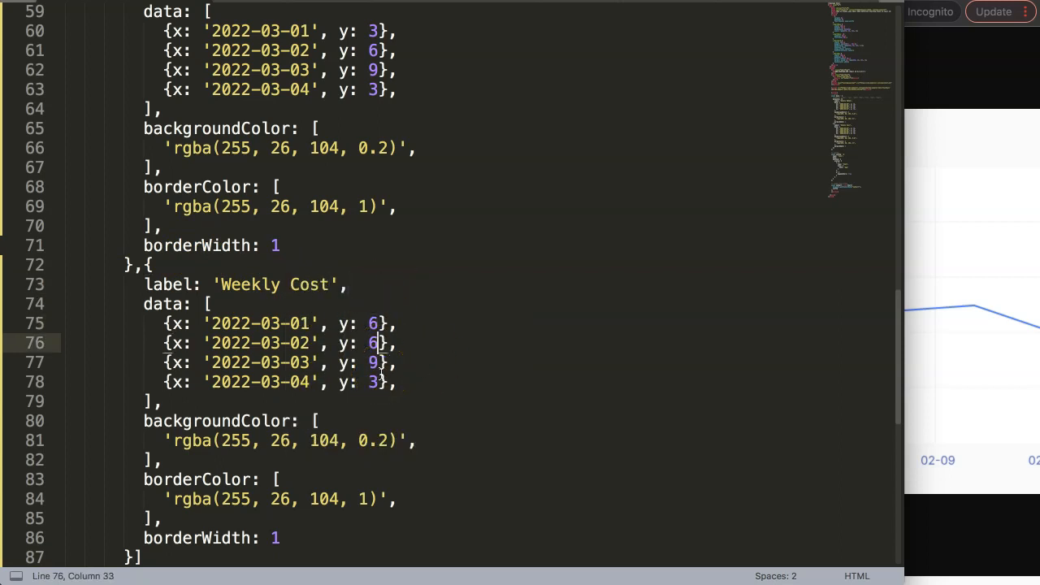
type("9")
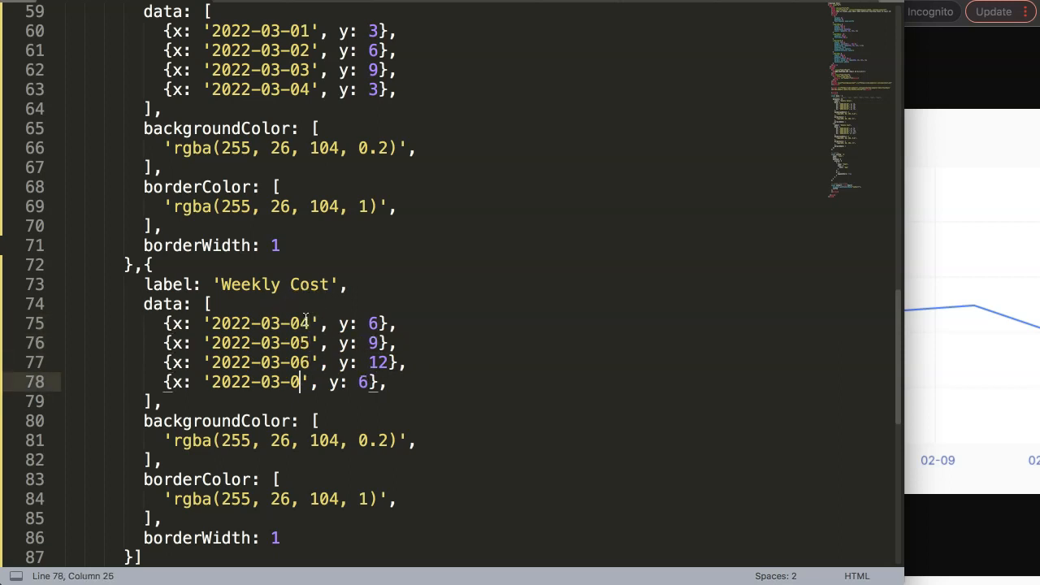
type("7")
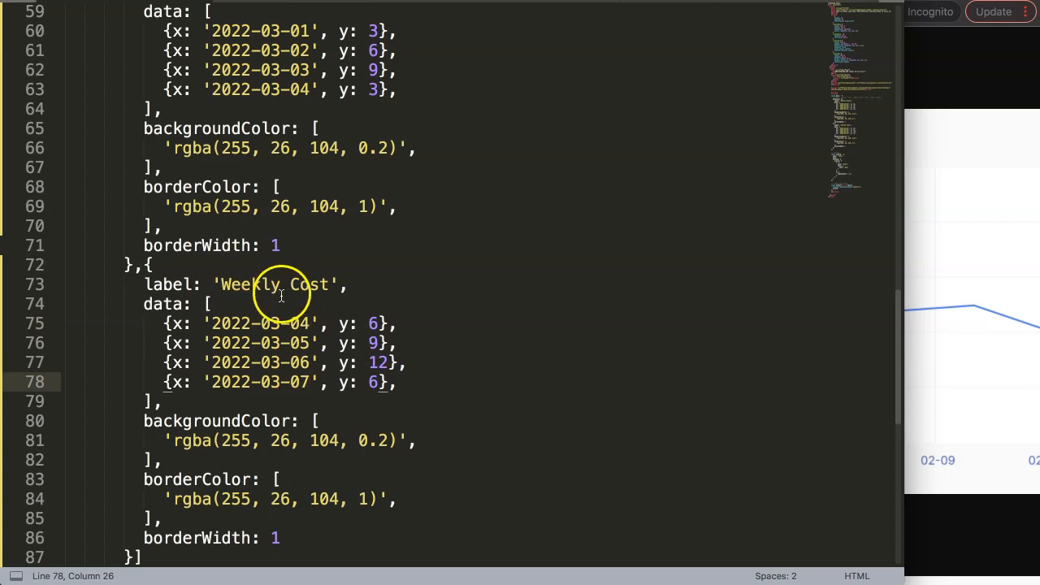
scroll("down", 3)
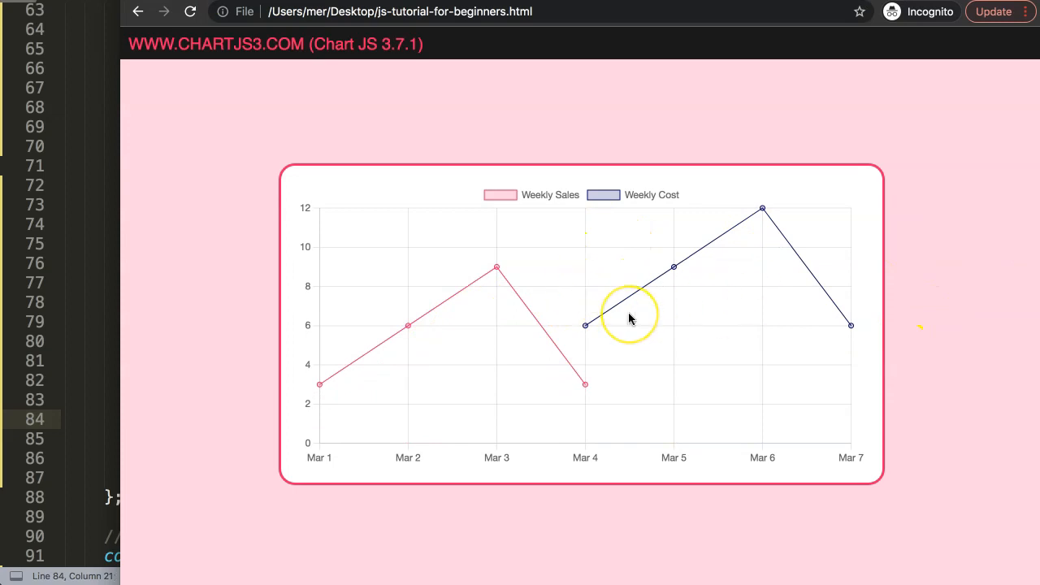
mouse_move(784, 361)
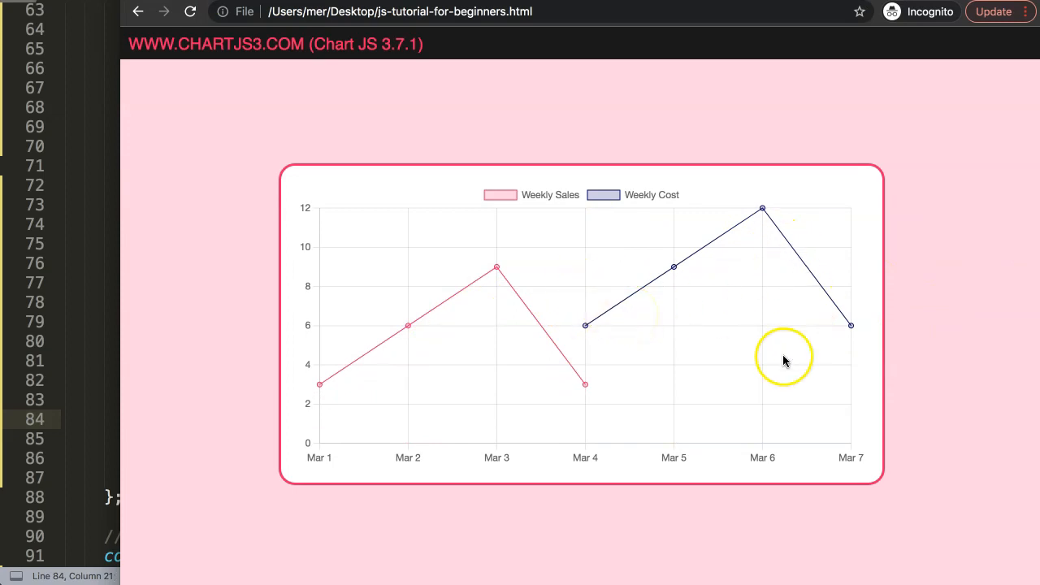
mouse_move(317, 404)
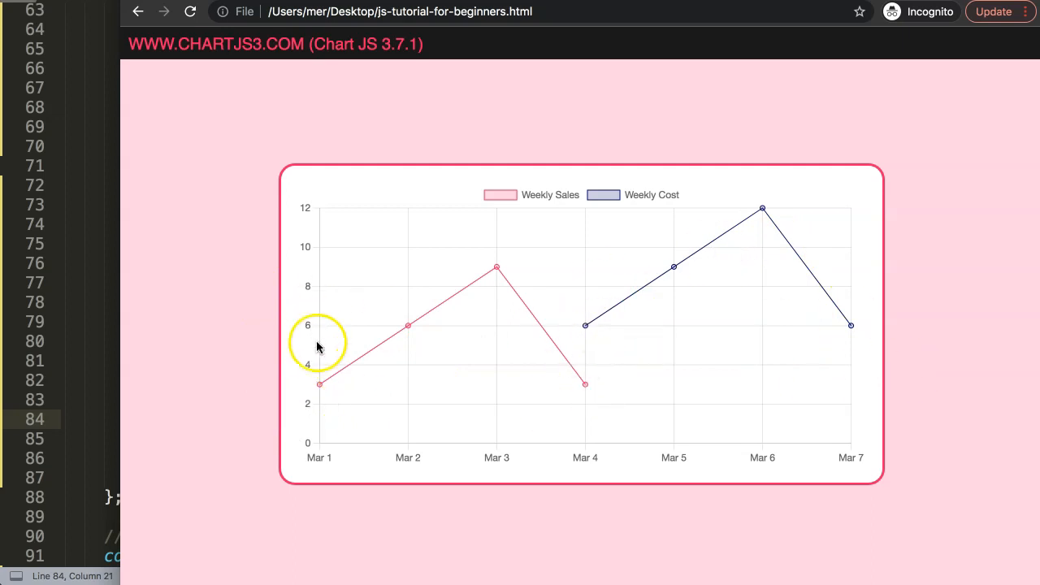
mouse_move(309, 405)
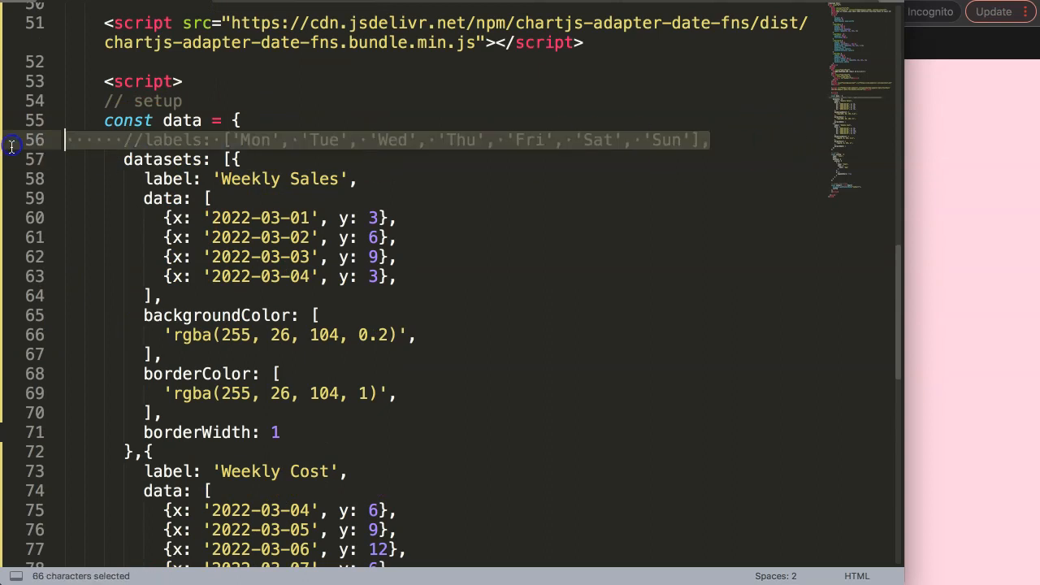
Add min: '2022-02-22' to scales.x, duplicate it, and turn the copy into max: '2022-03-10'
scroll("down", 3)
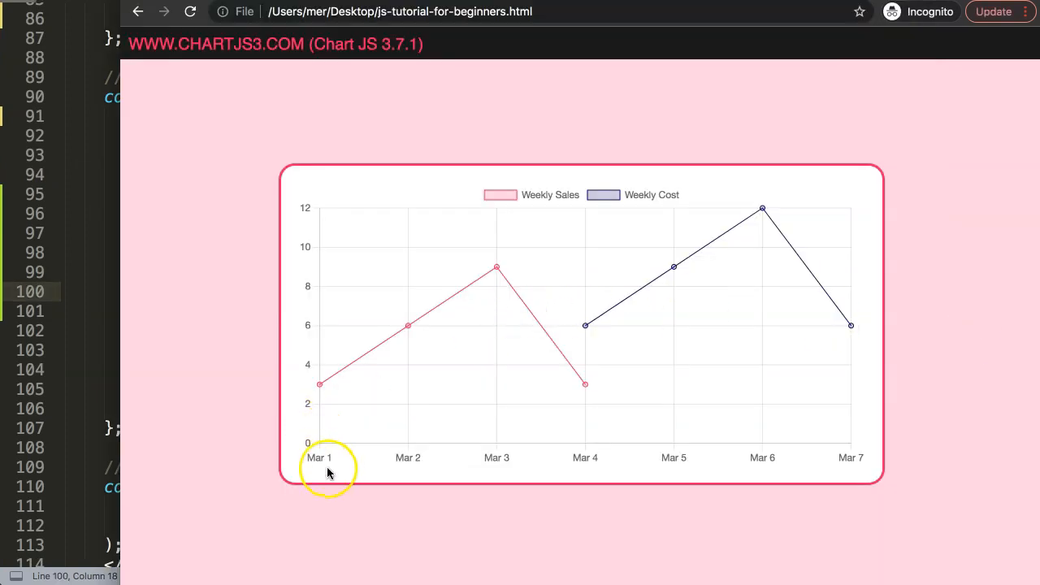
mouse_move(73, 261)
type(" '2")
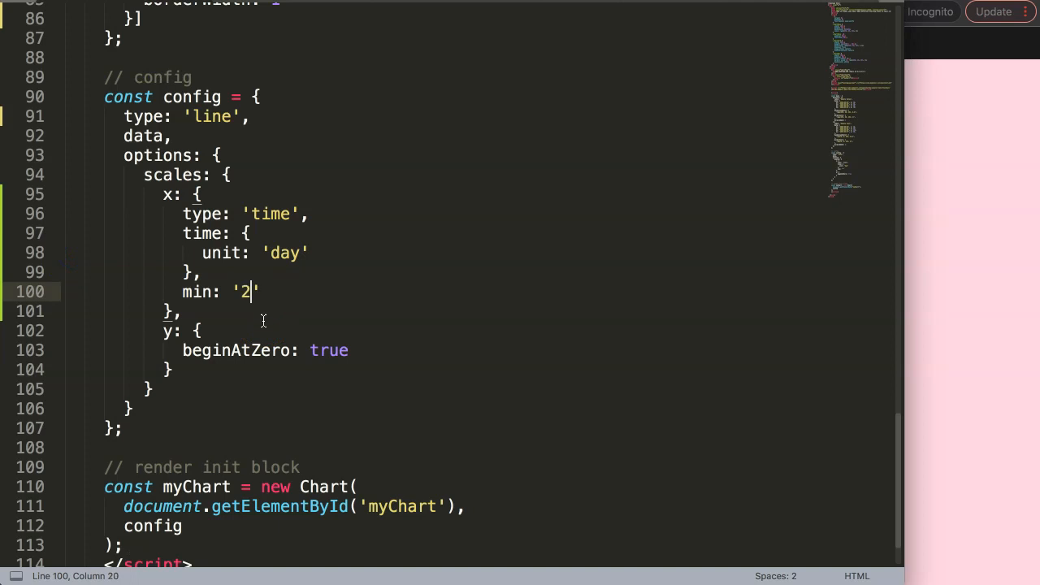
type("022-02-")
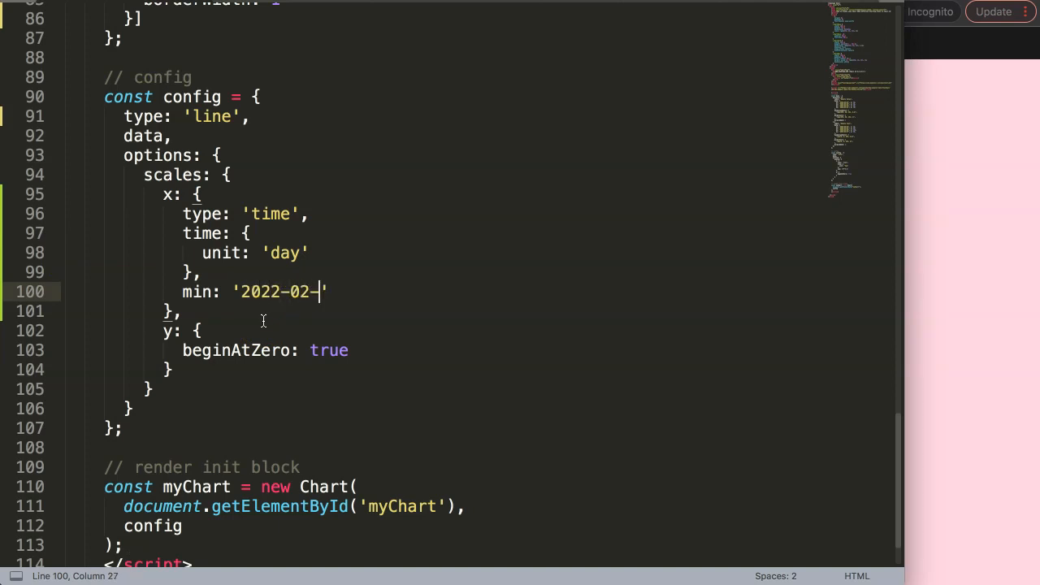
type("22',")
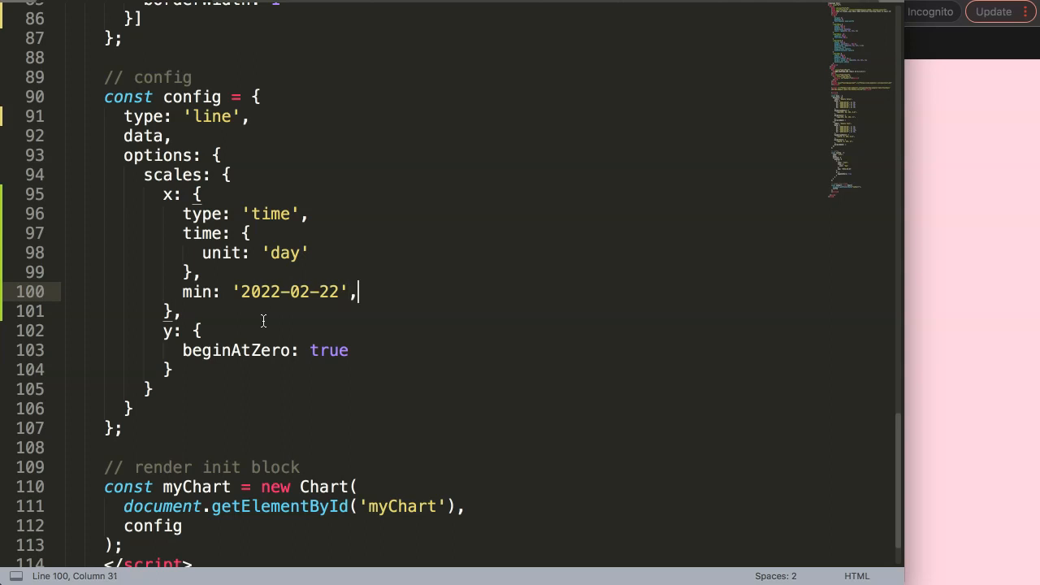
key("Enter")
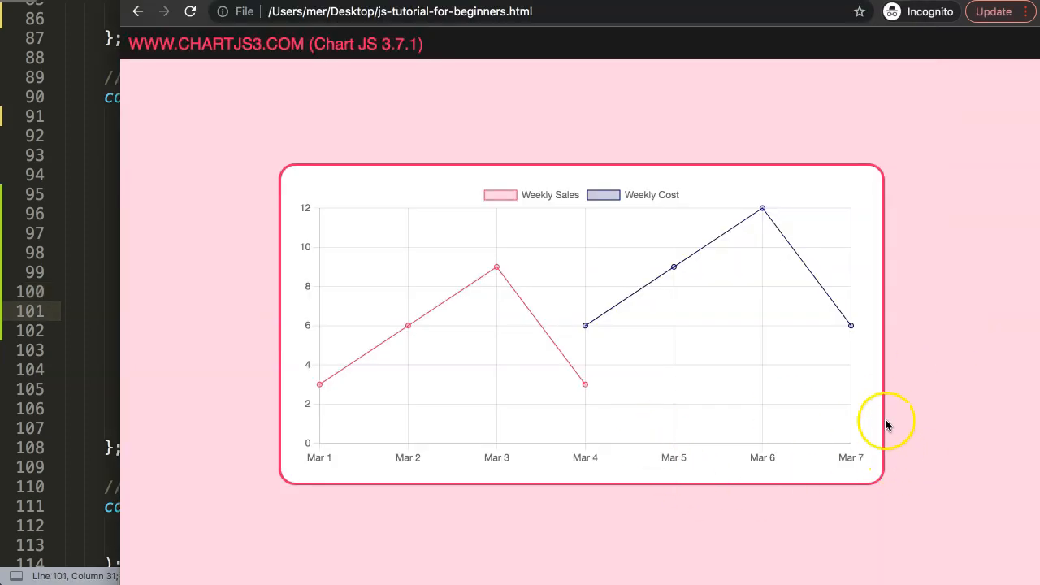
mouse_move(923, 349)
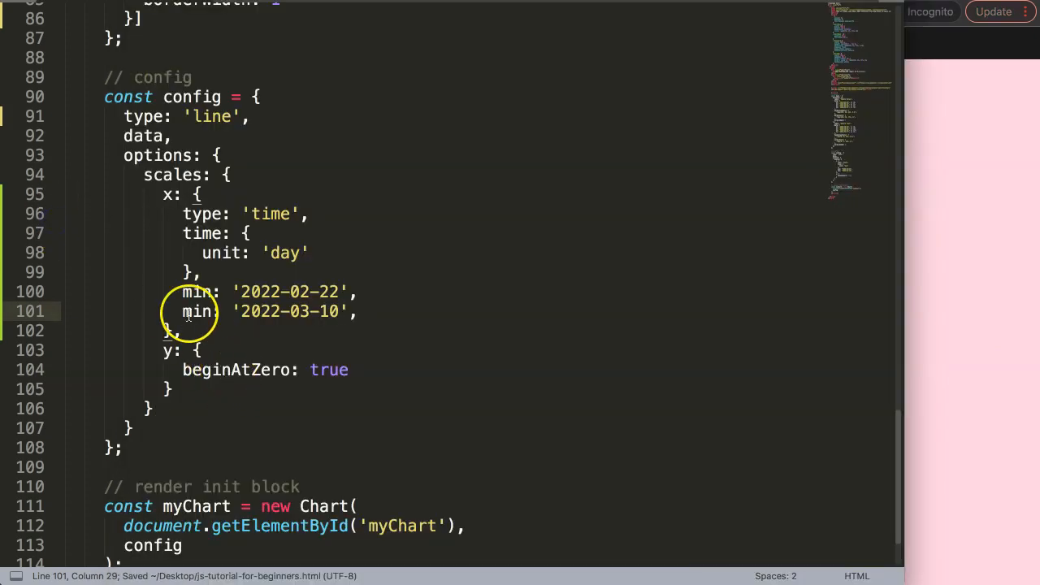
type("max")
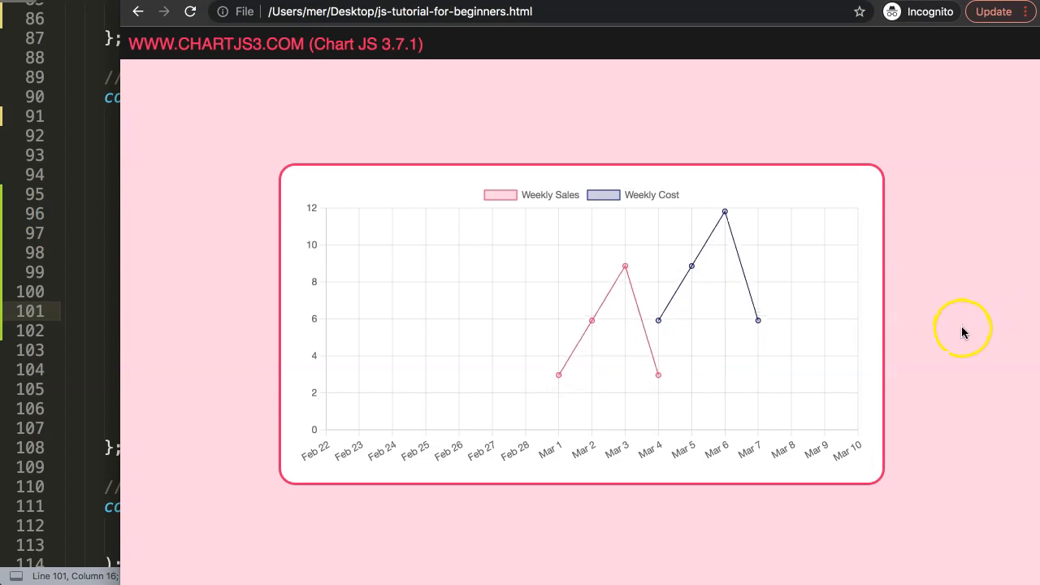
mouse_move(396, 379)
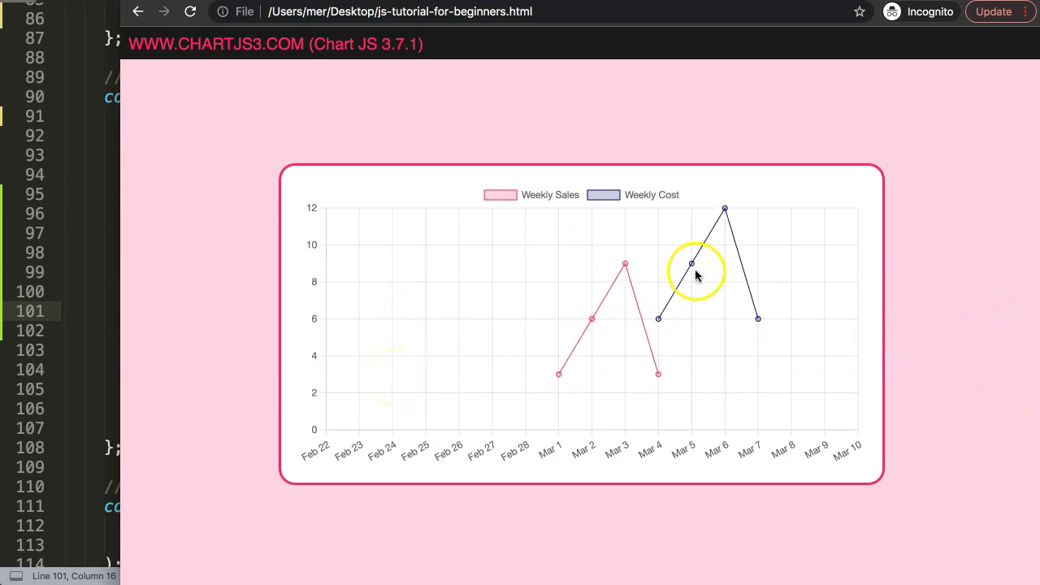
mouse_move(582, 359)
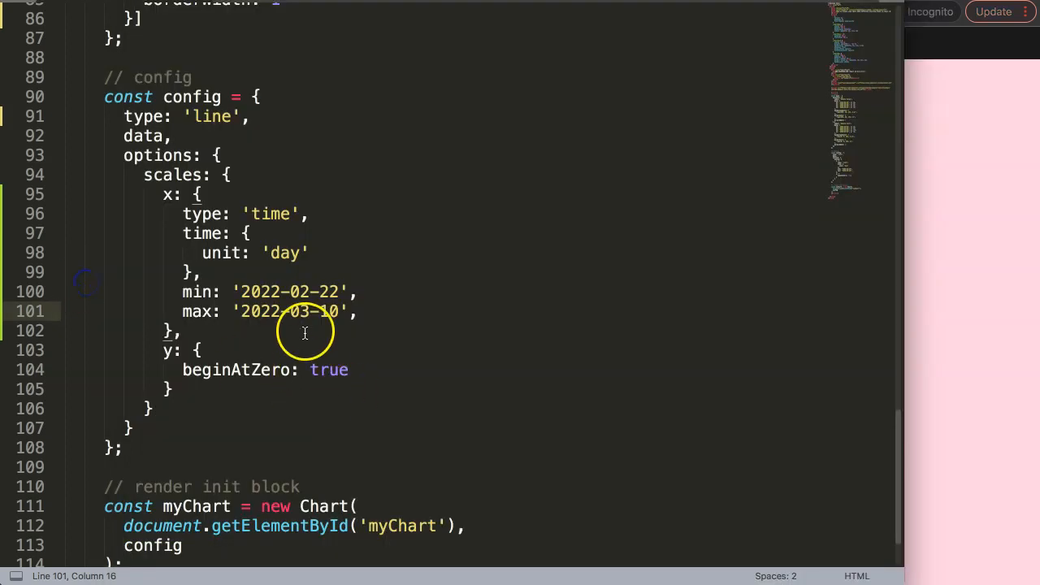
scroll("up", 3)
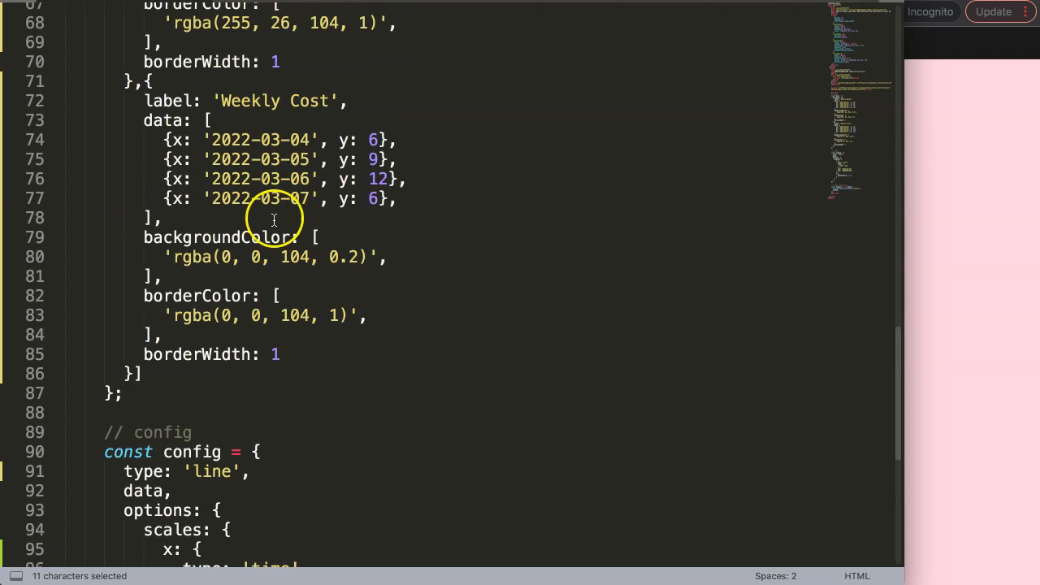
scroll("up", 3)
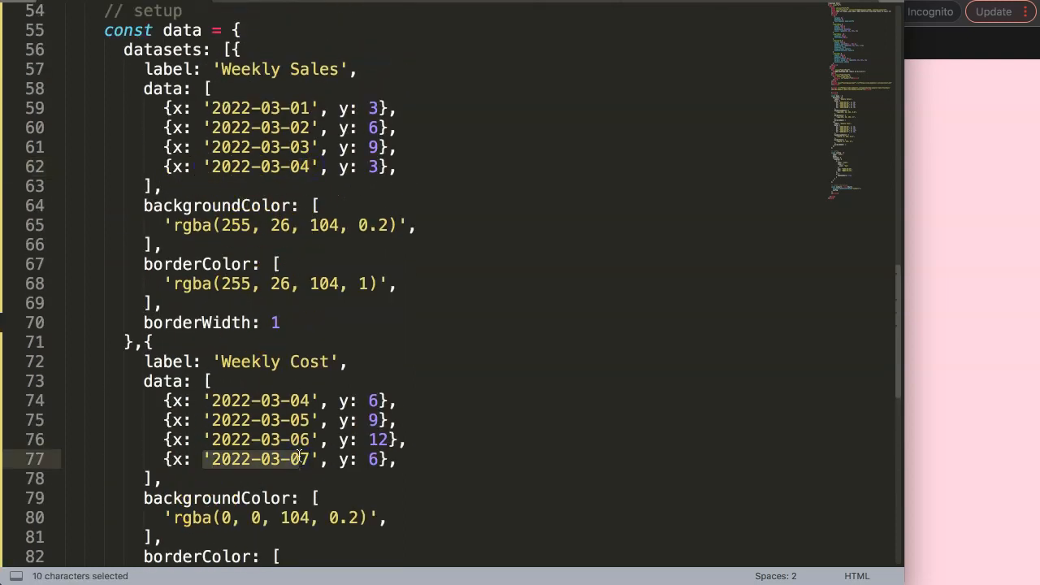
scroll("down", 3)
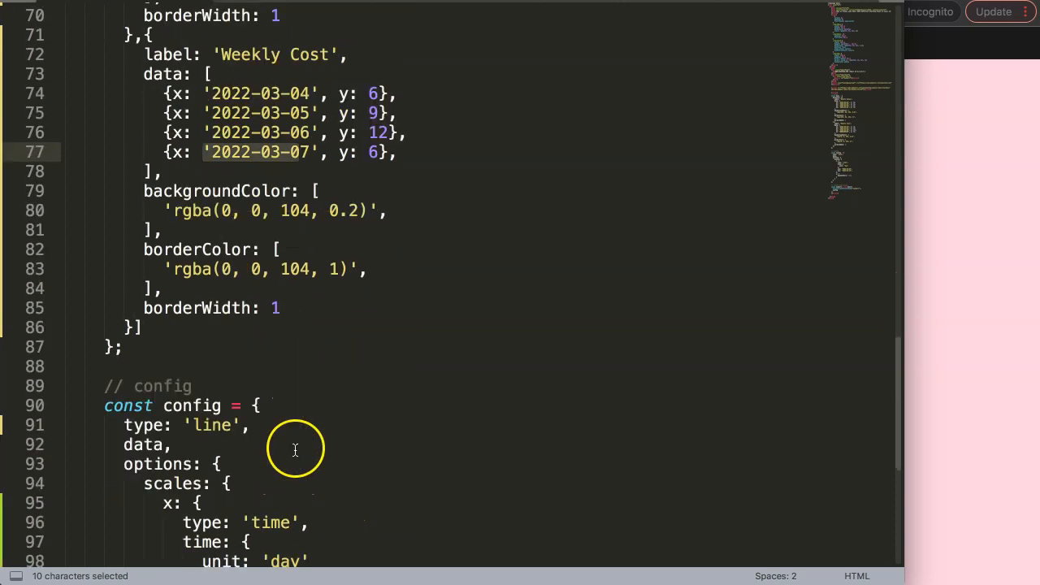
scroll("down", 3)
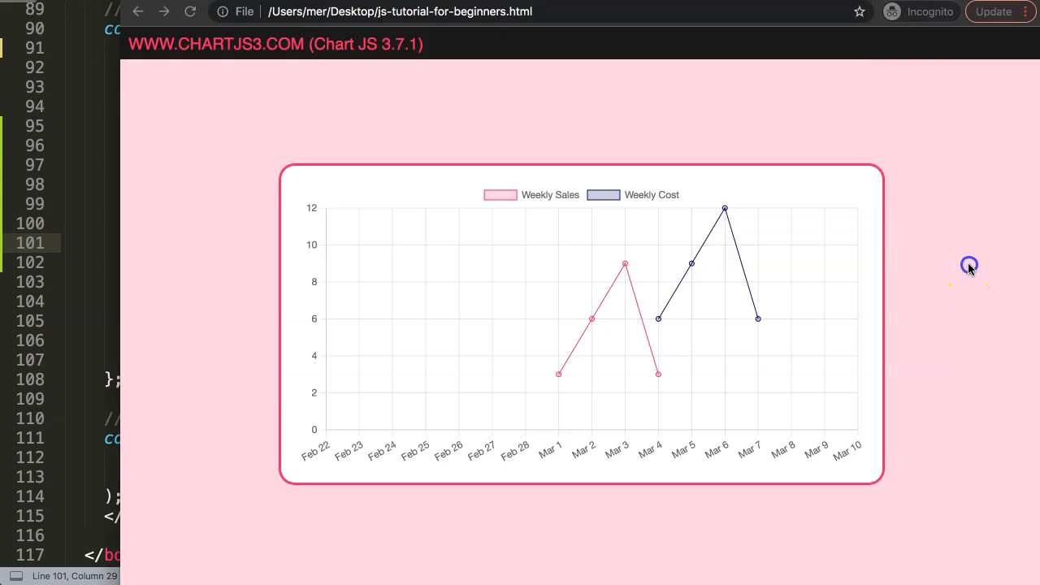
mouse_move(752, 345)
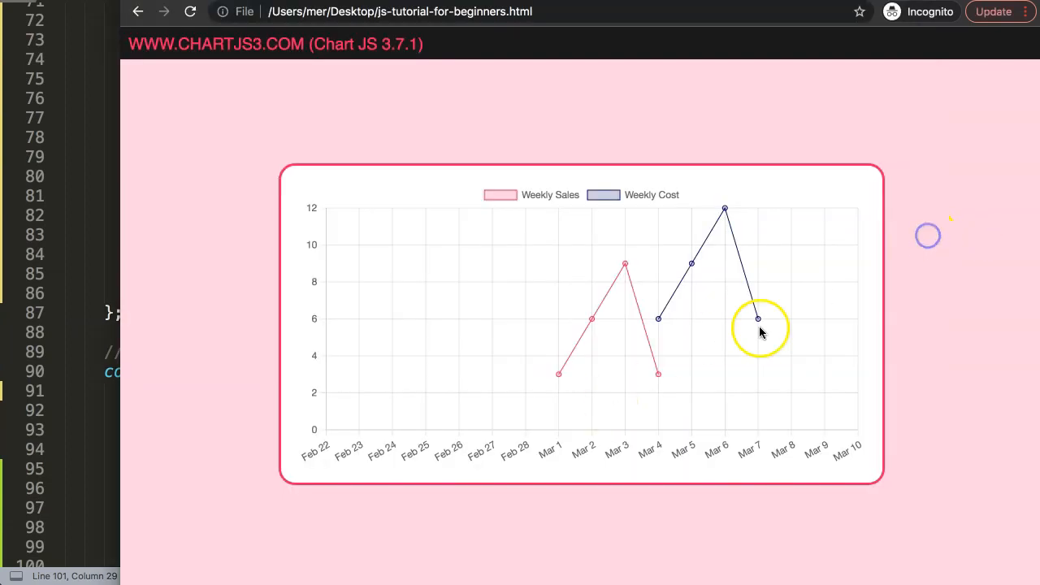
mouse_move(262, 183)
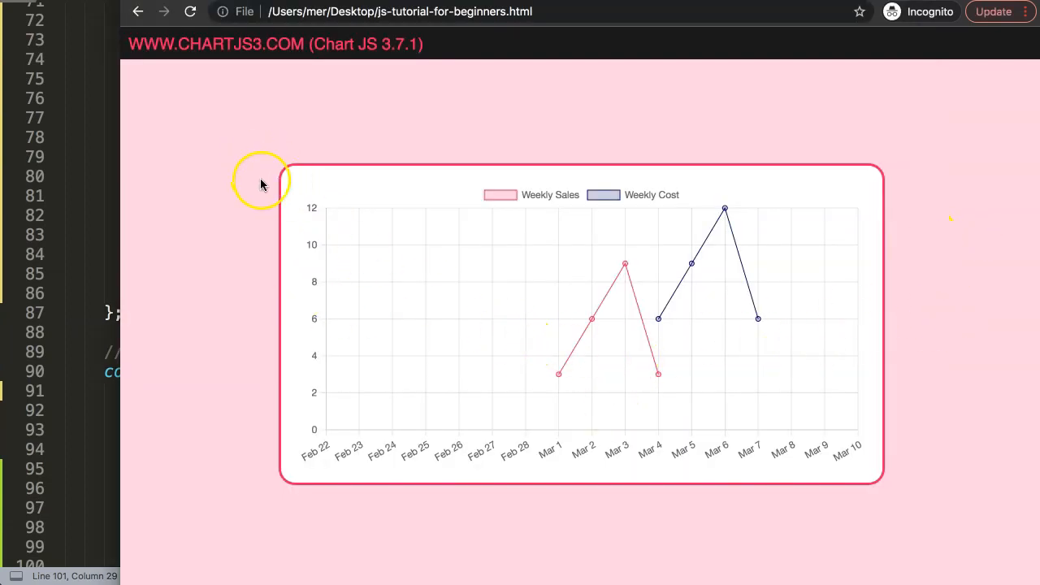
mouse_move(338, 193)
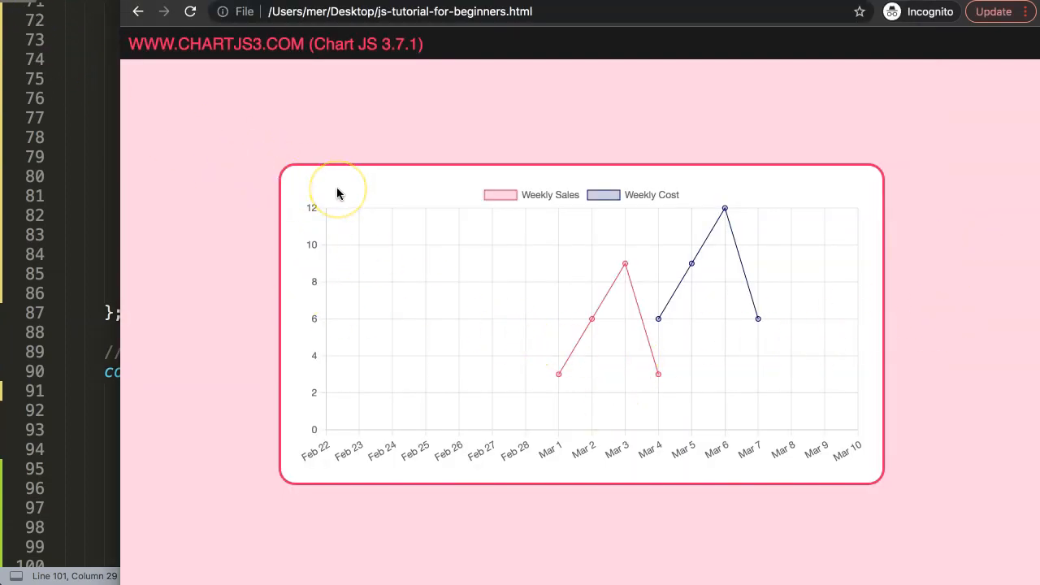
mouse_move(512, 442)
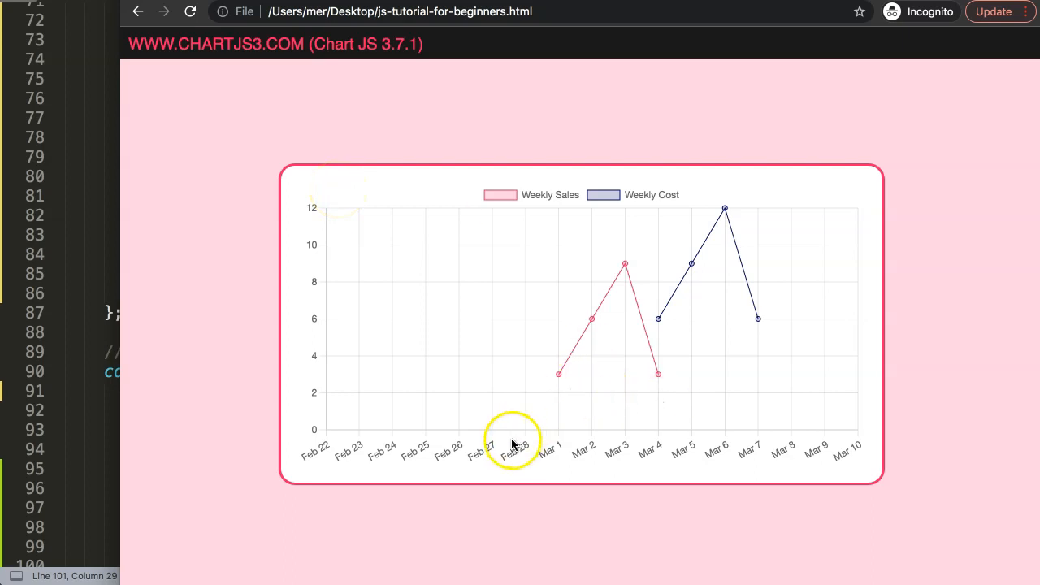
mouse_move(559, 452)
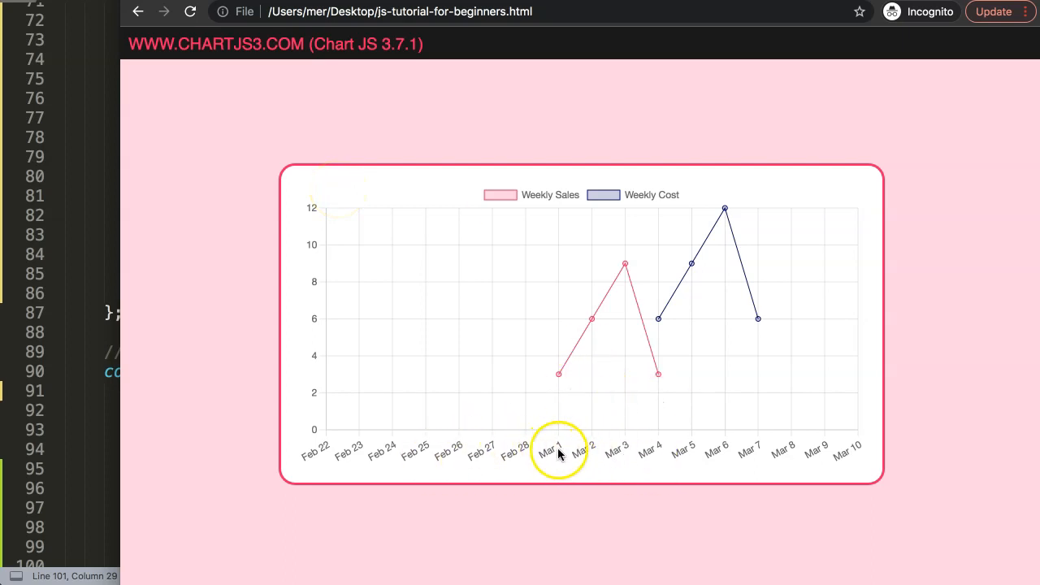
mouse_move(939, 18)
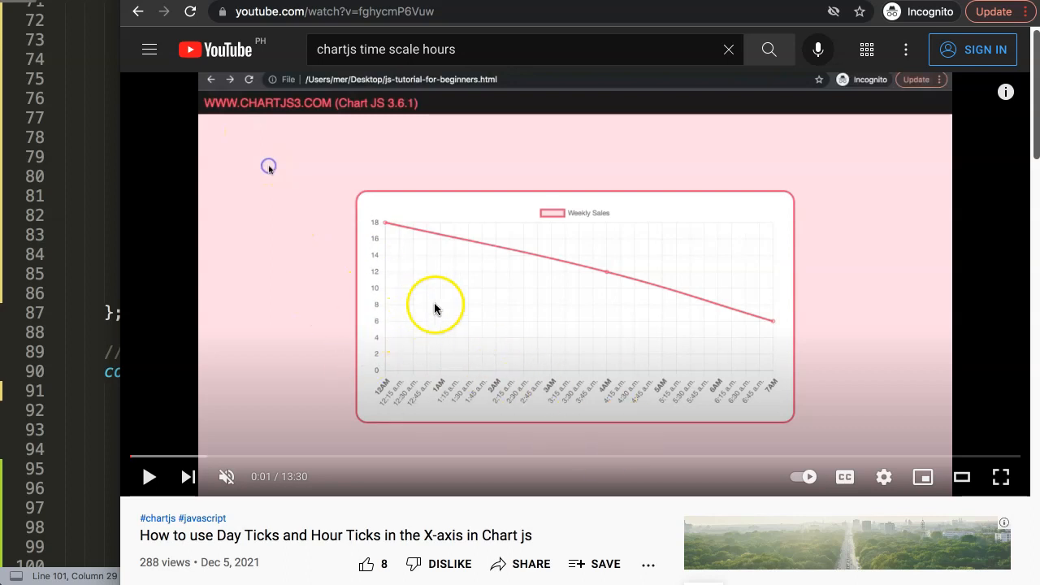
mouse_move(432, 273)
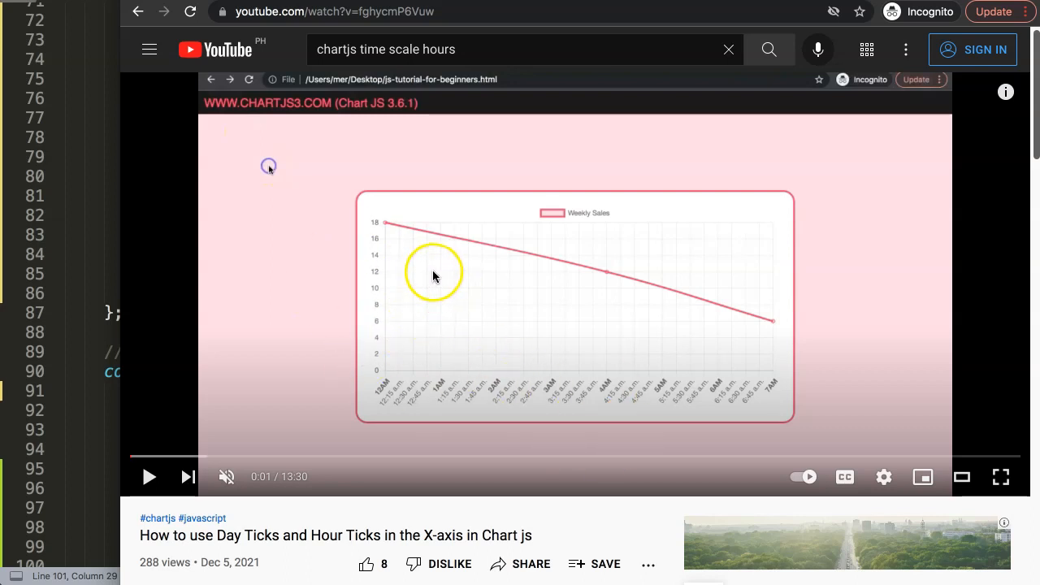
mouse_move(501, 361)
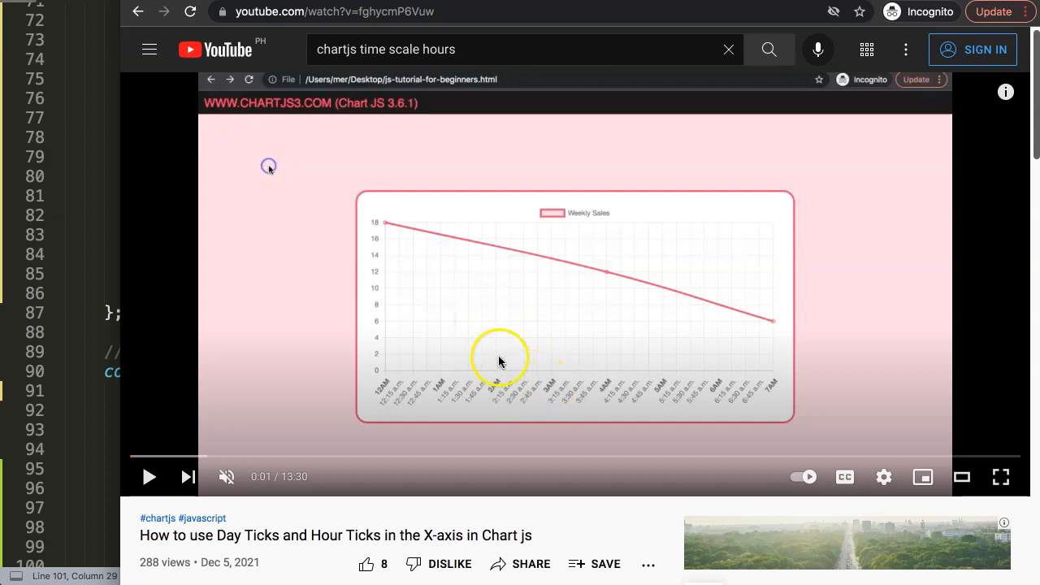